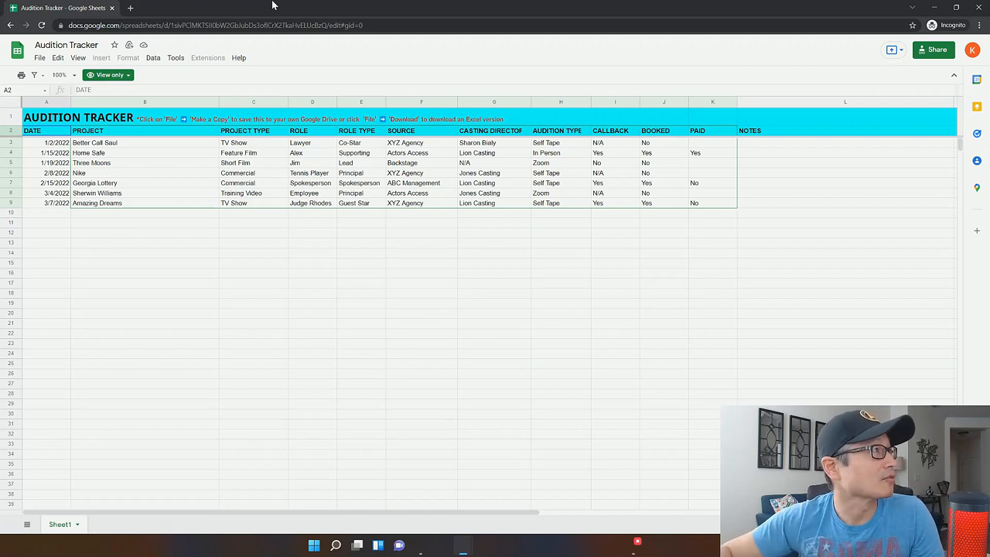
# Start a copy of the tracker from the File menu, then dismiss the copy prompt.
pyautogui.click(109, 75)
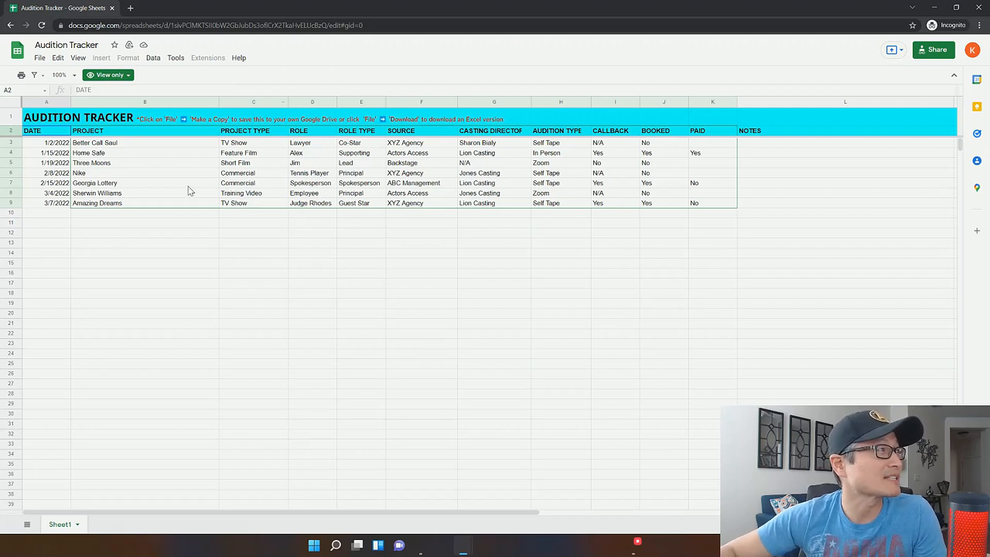
pyautogui.moveTo(300, 186)
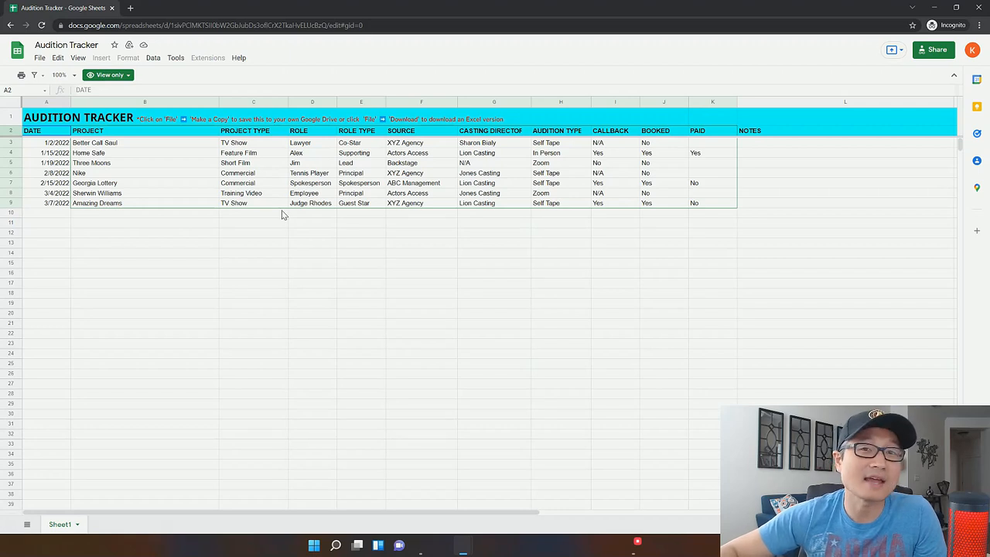
pyautogui.moveTo(230, 186)
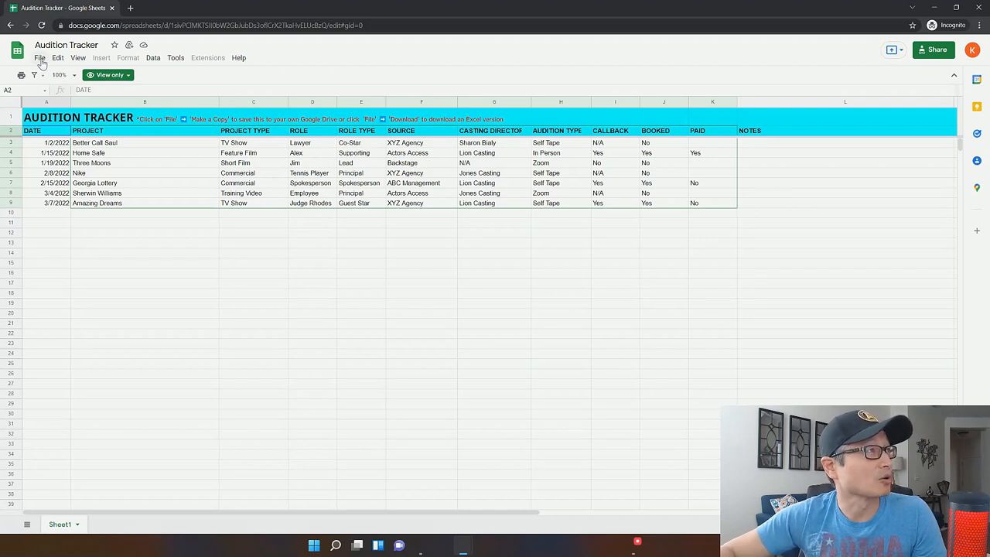
pyautogui.click(40, 57)
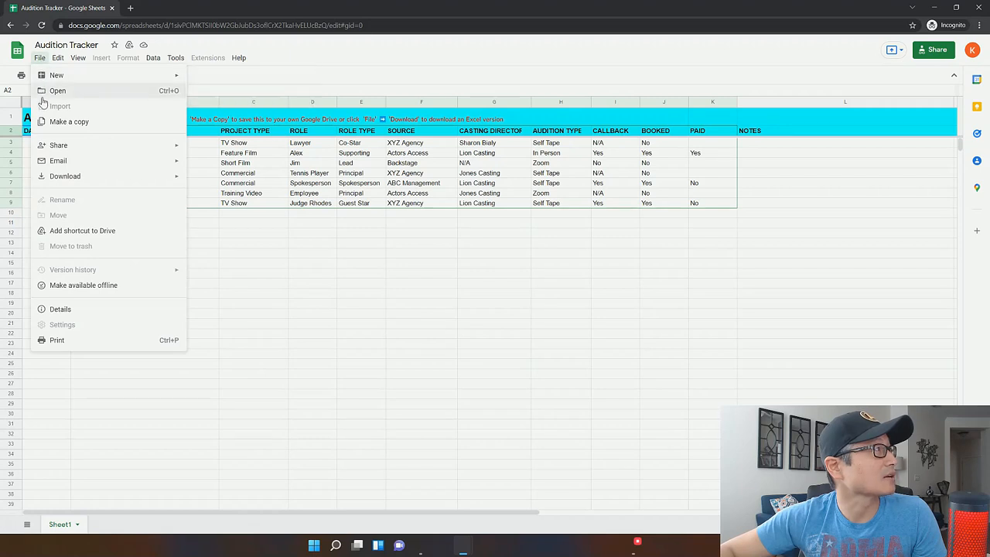
pyautogui.moveTo(78, 130)
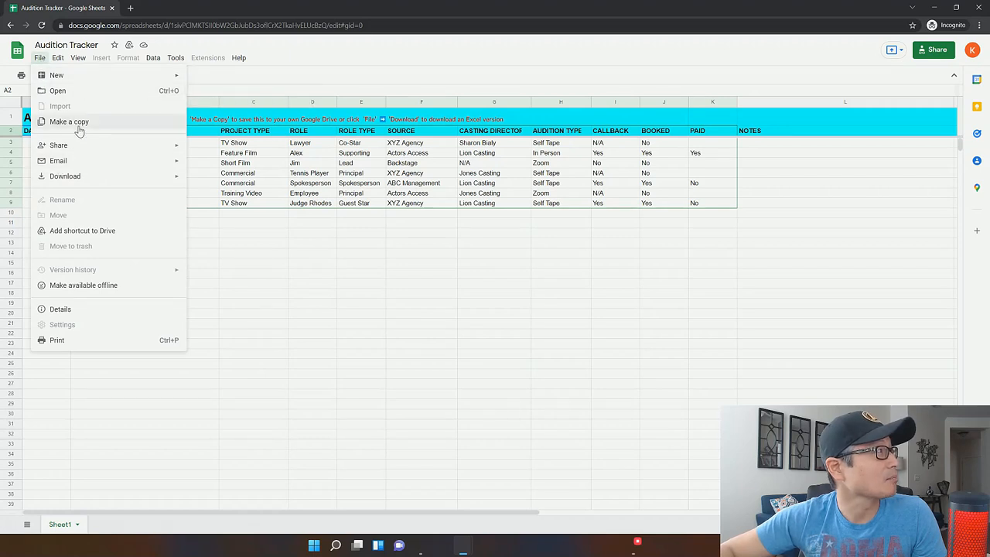
pyautogui.click(68, 122)
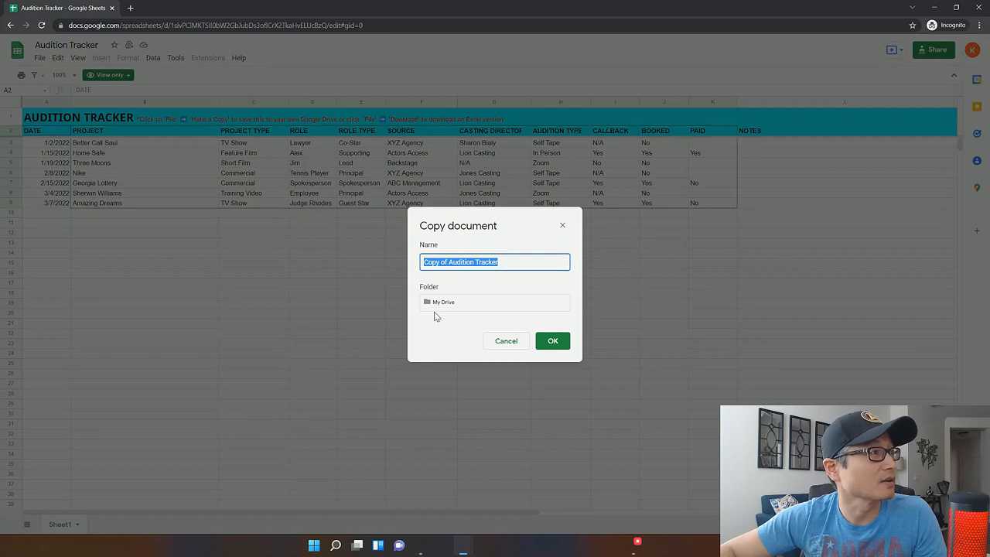
pyautogui.moveTo(463, 314)
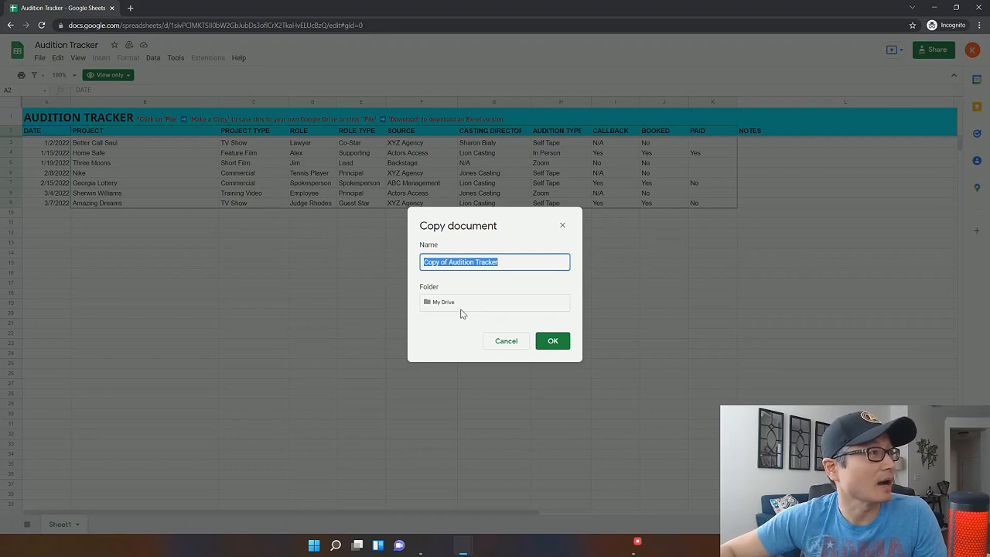
pyautogui.click(506, 341)
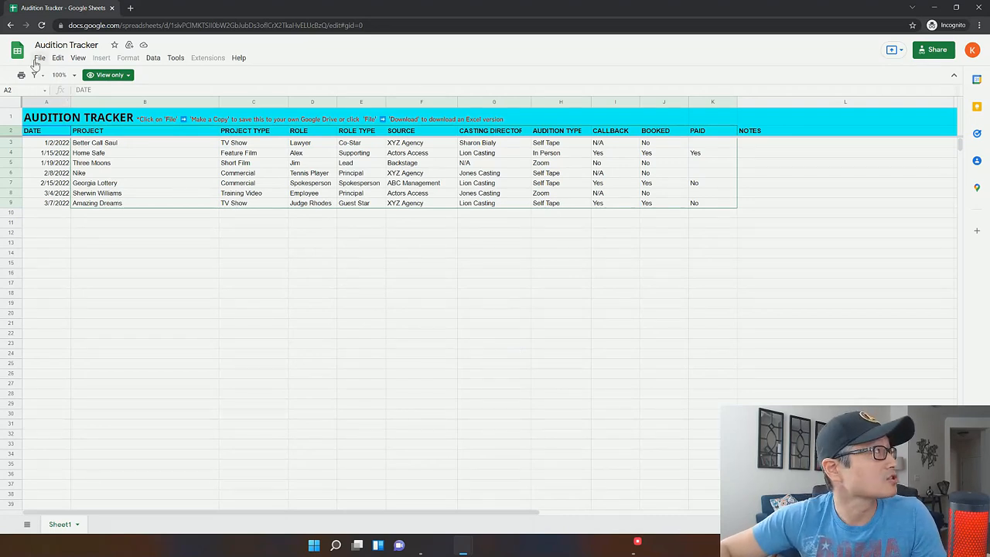
pyautogui.click(39, 58)
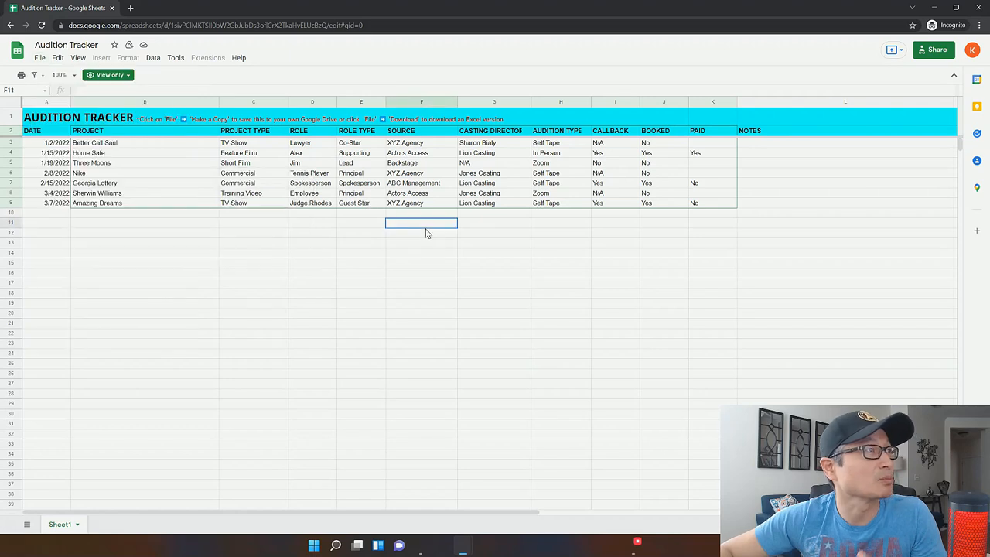
pyautogui.moveTo(321, 316)
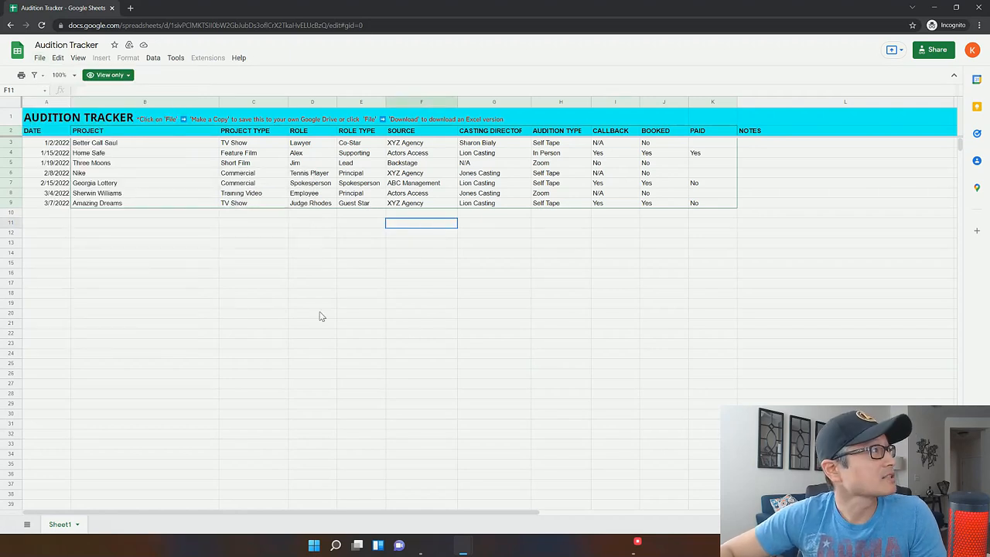
pyautogui.moveTo(439, 169)
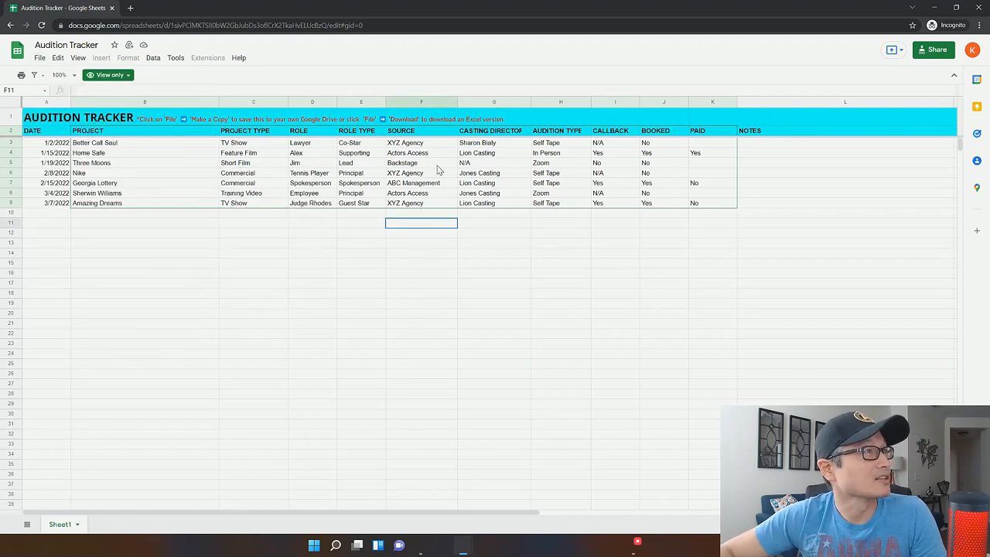
pyautogui.moveTo(486, 171)
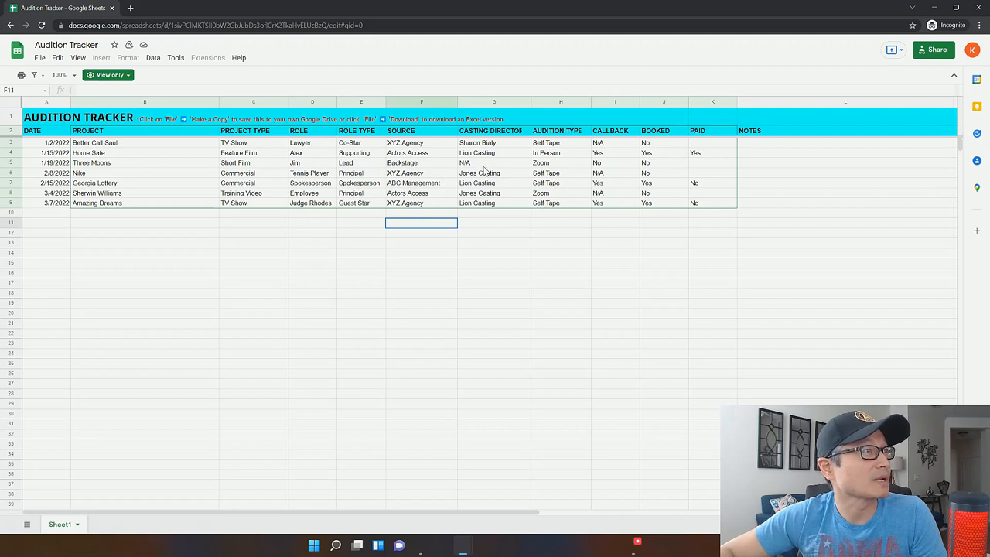
pyautogui.moveTo(532, 172)
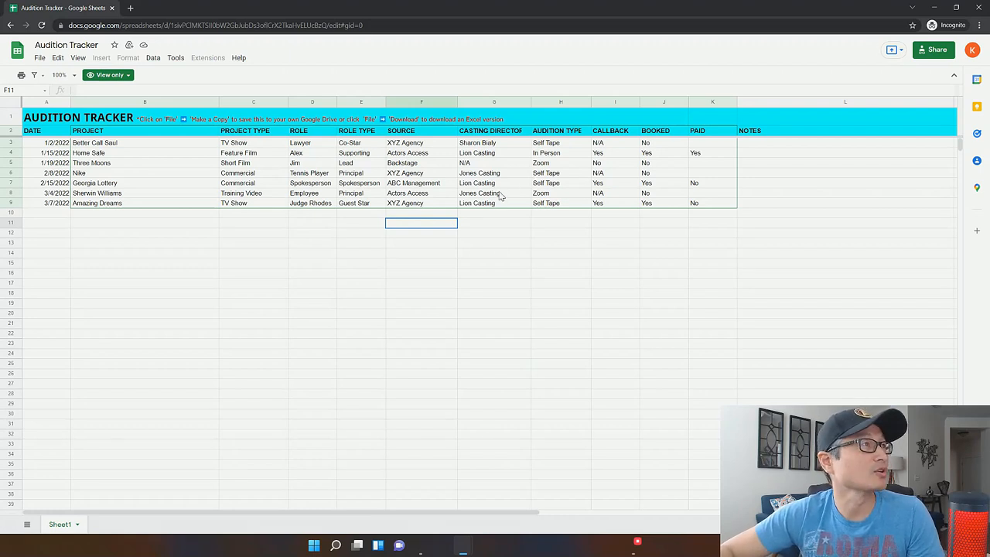
pyautogui.moveTo(612, 192)
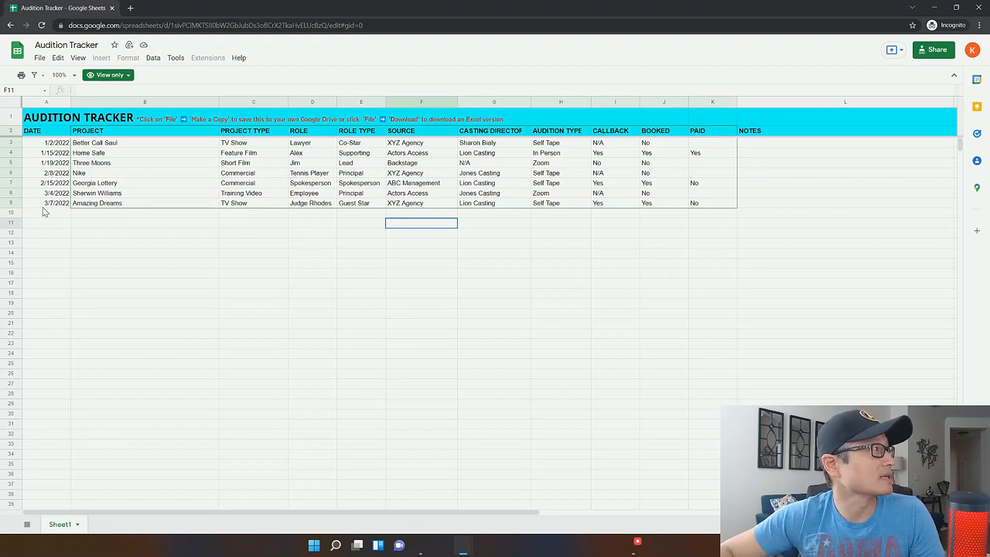
pyautogui.moveTo(156, 129)
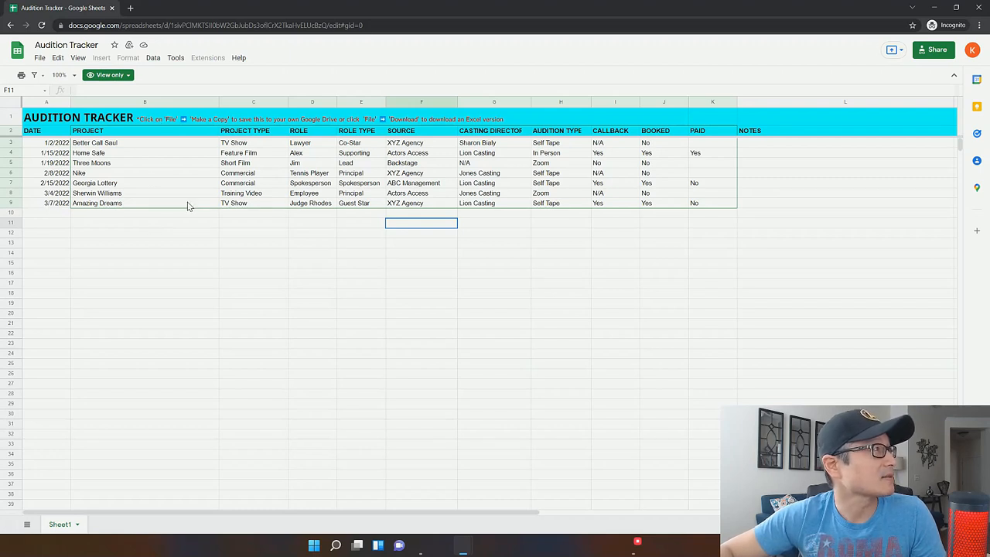
pyautogui.moveTo(266, 185)
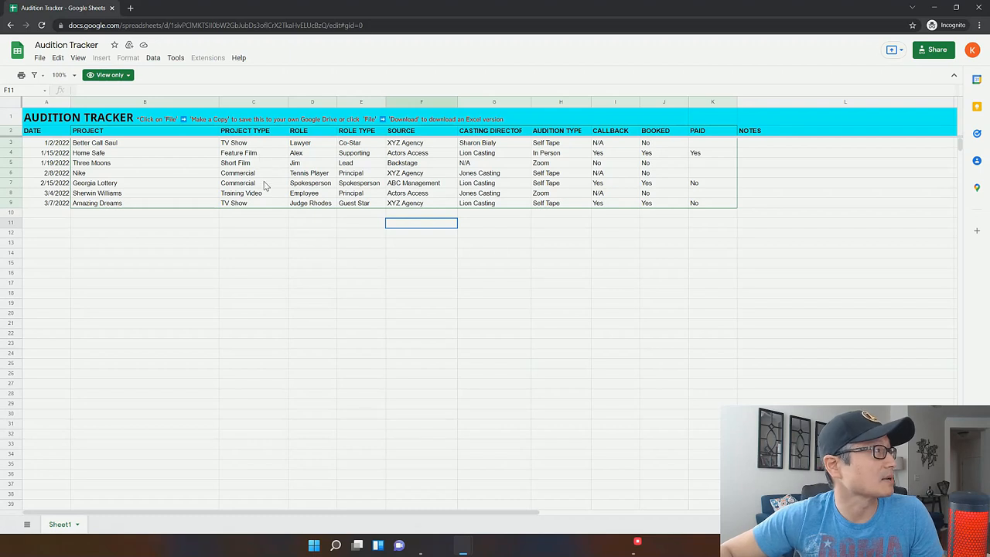
pyautogui.moveTo(267, 160)
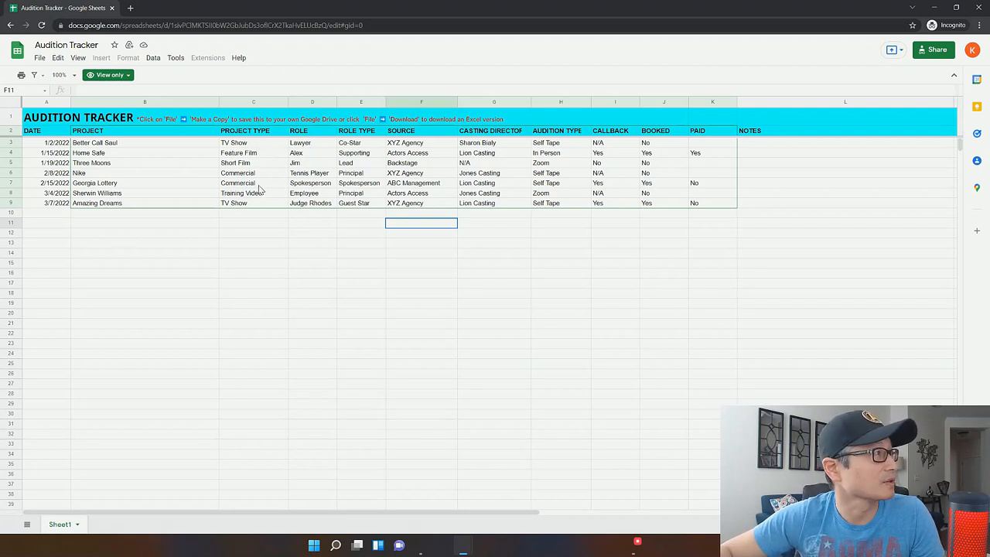
pyautogui.moveTo(246, 225)
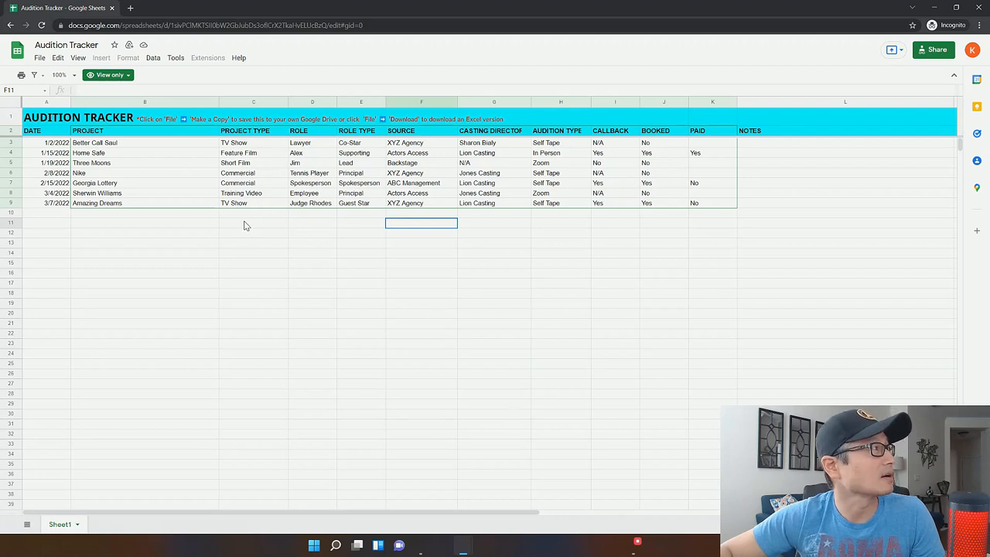
pyautogui.moveTo(288, 213)
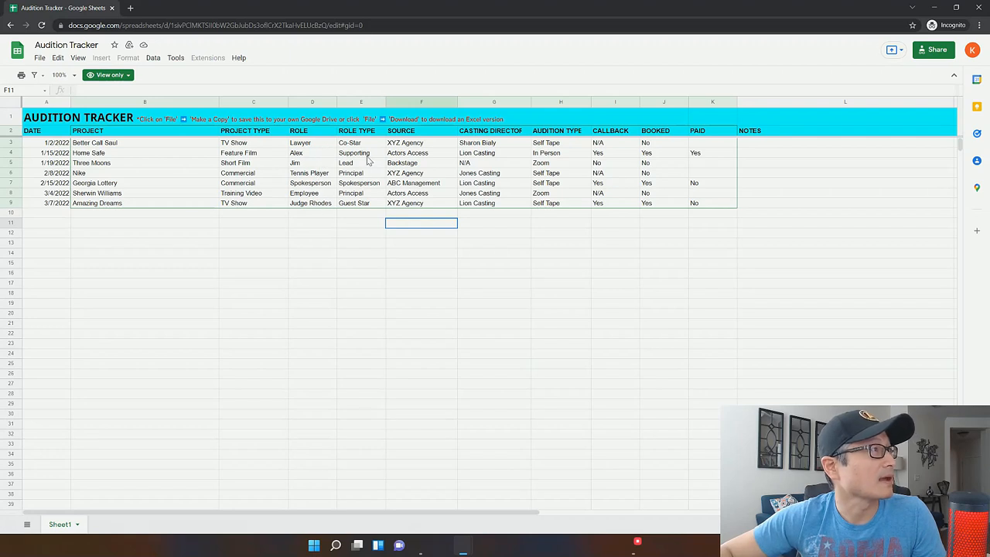
pyautogui.moveTo(373, 147)
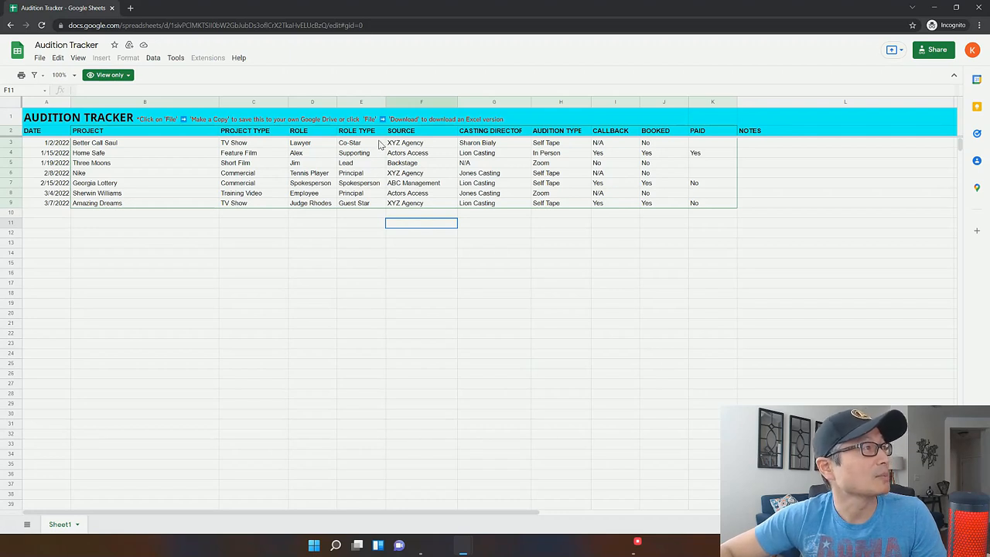
pyautogui.moveTo(361, 213)
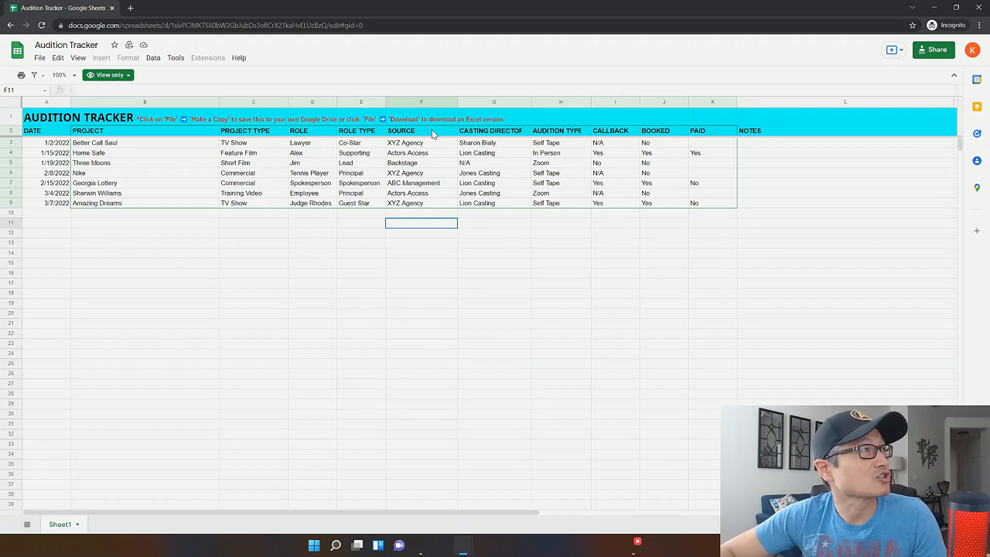
# Point out the Source, Casting Director and Audition Type entries, then select DATE header A2.
pyautogui.click(421, 143)
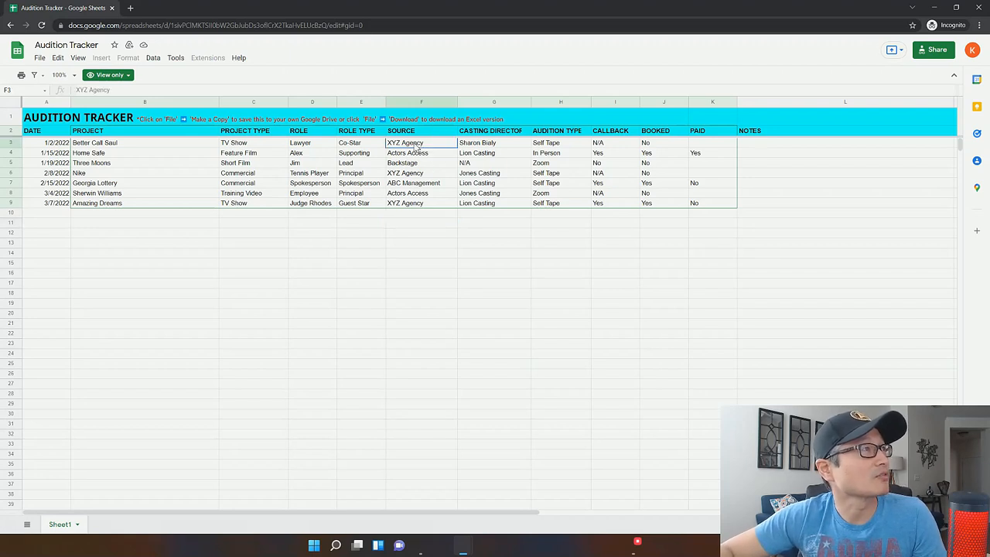
pyautogui.moveTo(447, 155)
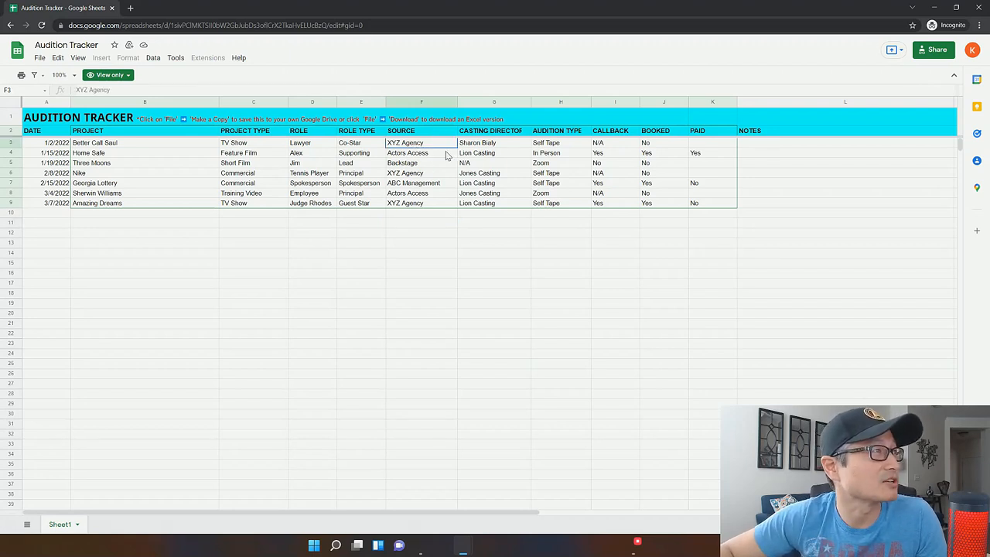
pyautogui.moveTo(424, 147)
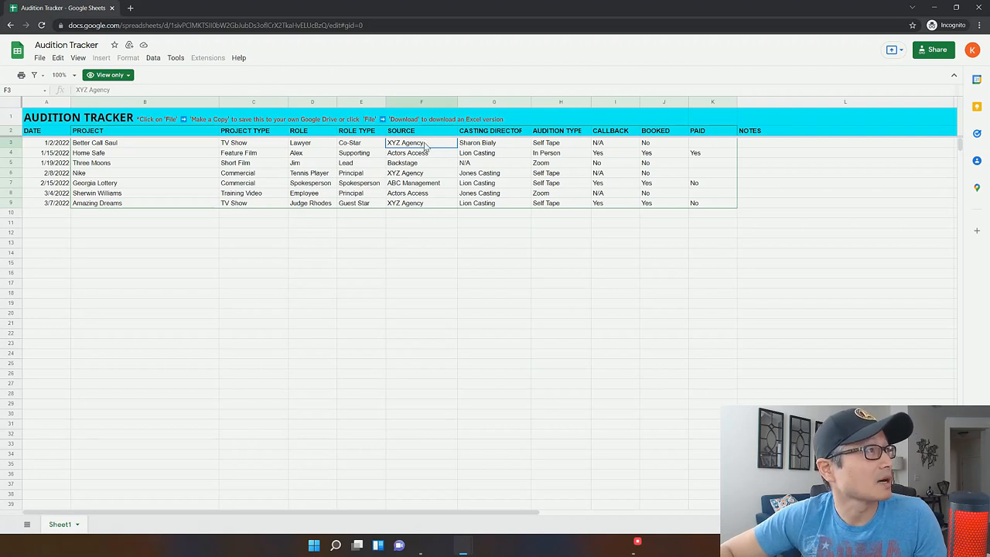
pyautogui.click(421, 153)
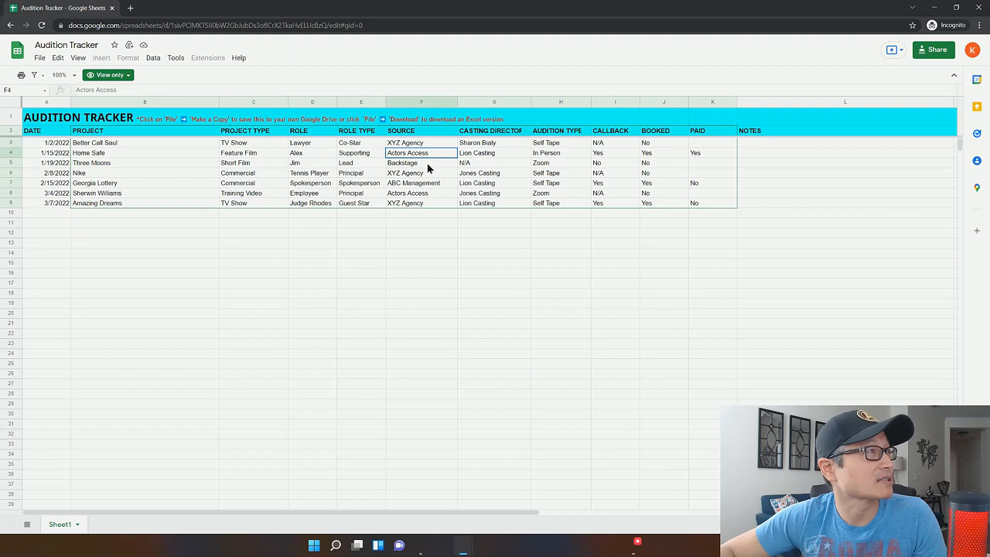
pyautogui.click(421, 163)
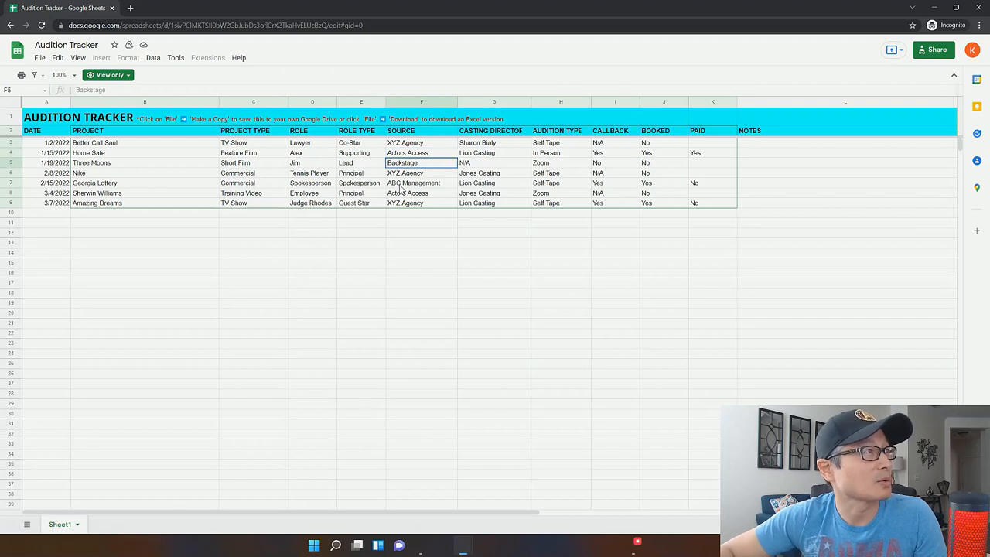
pyautogui.moveTo(529, 139)
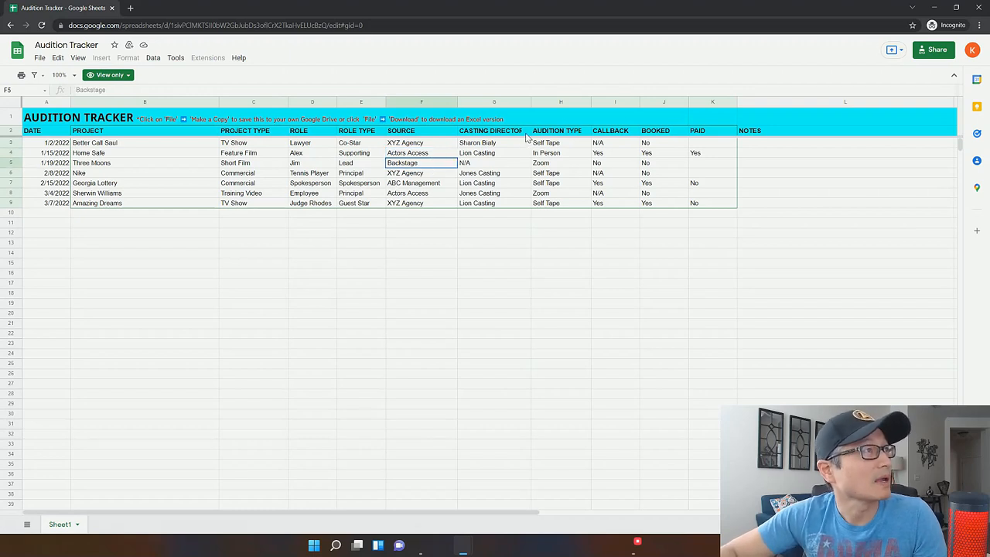
pyautogui.click(493, 142)
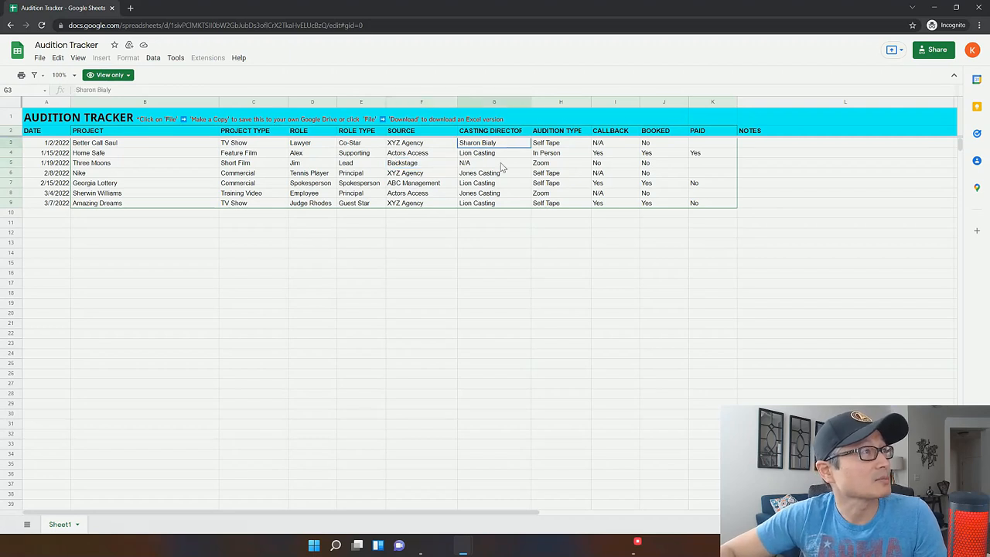
pyautogui.click(494, 162)
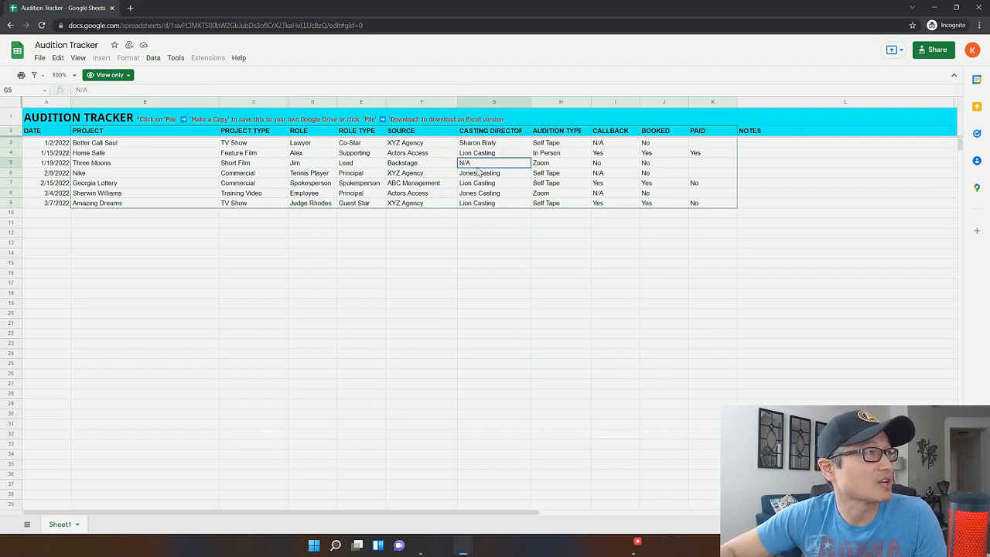
pyautogui.moveTo(491, 143)
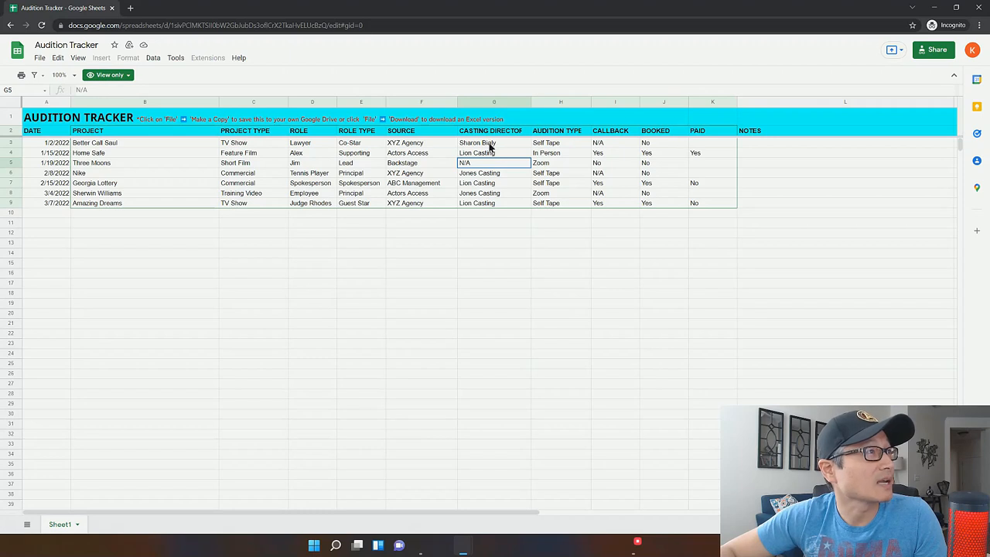
pyautogui.click(493, 172)
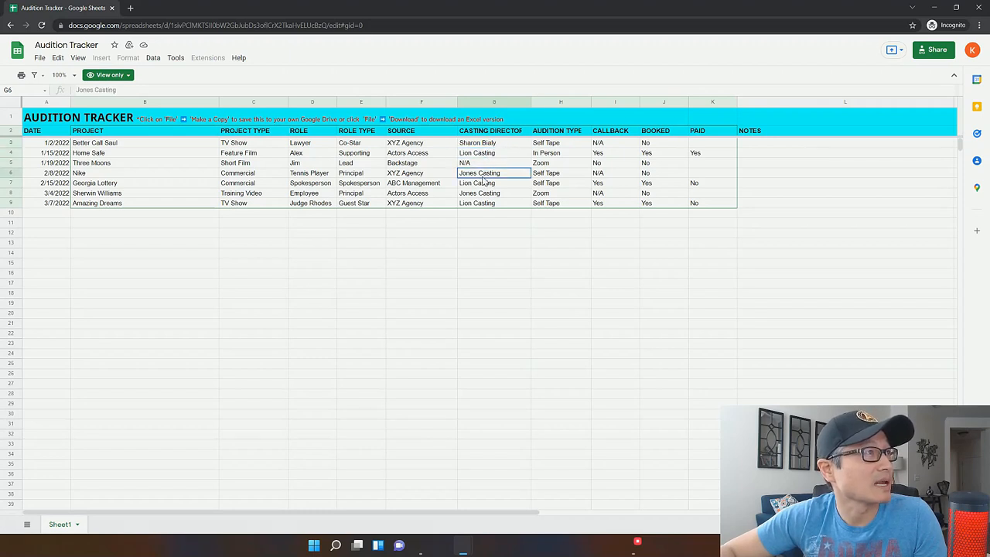
pyautogui.click(494, 183)
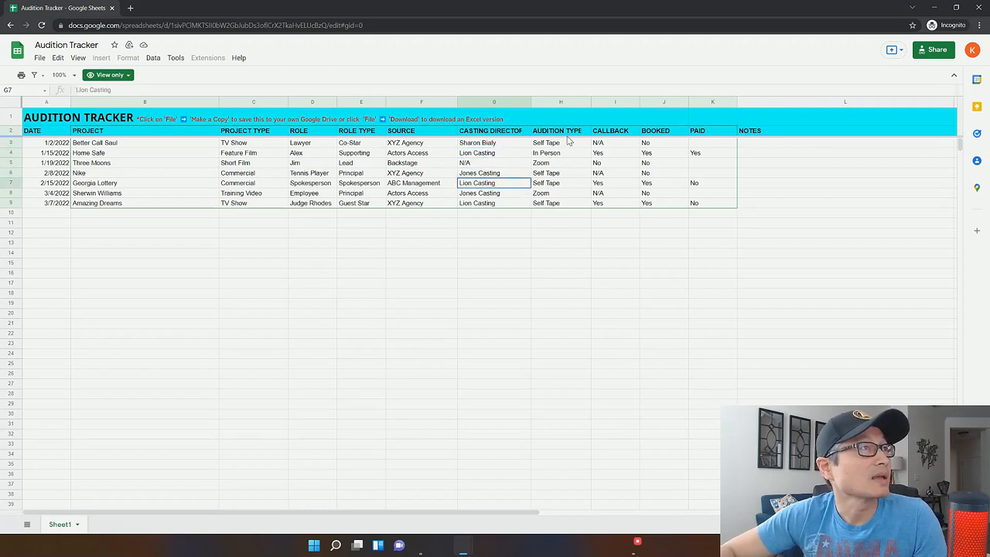
pyautogui.click(560, 142)
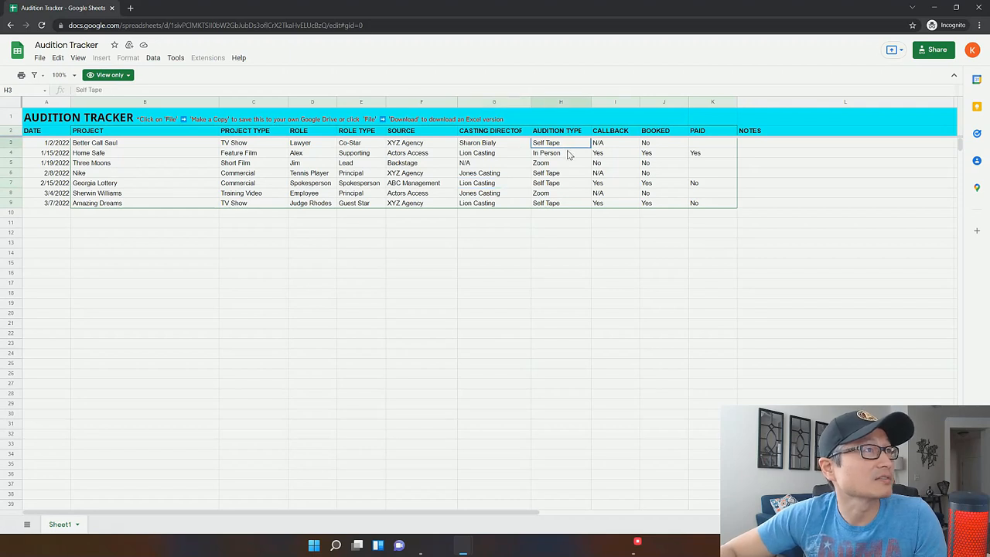
pyautogui.click(561, 163)
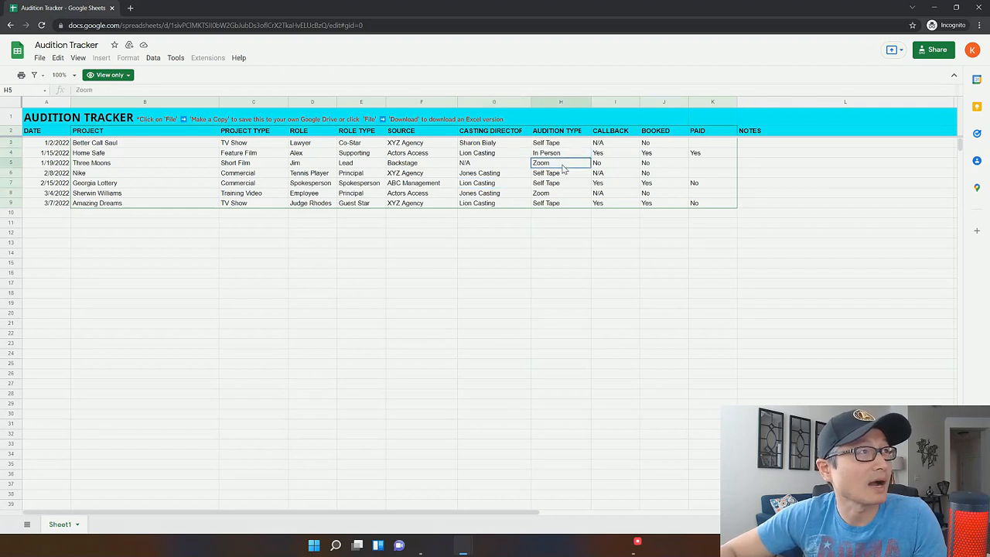
pyautogui.moveTo(568, 217)
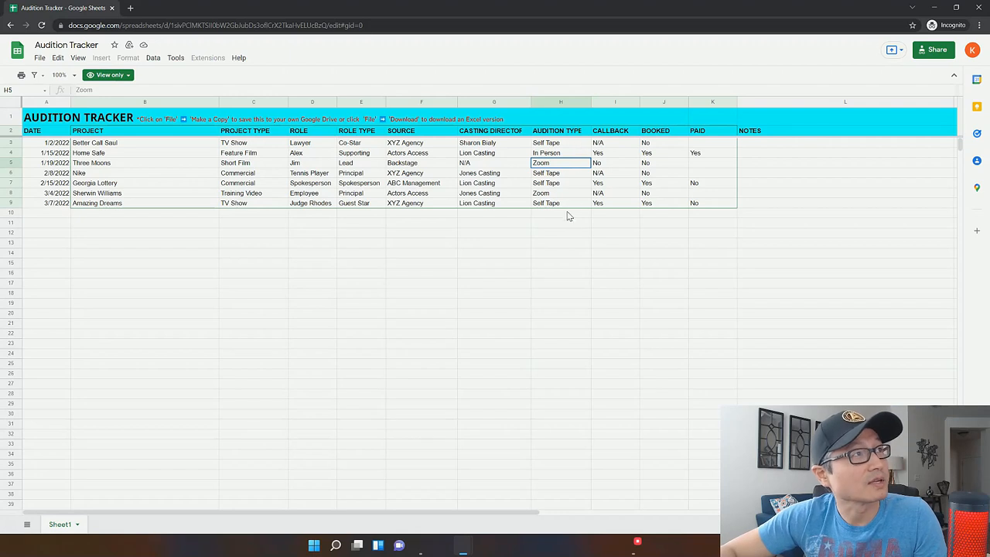
pyautogui.moveTo(615, 143)
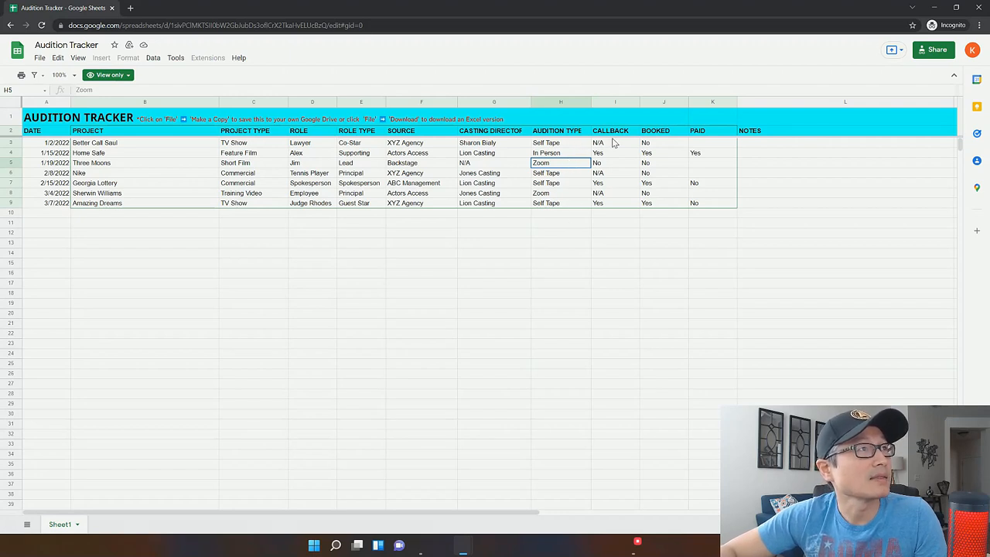
pyautogui.moveTo(609, 217)
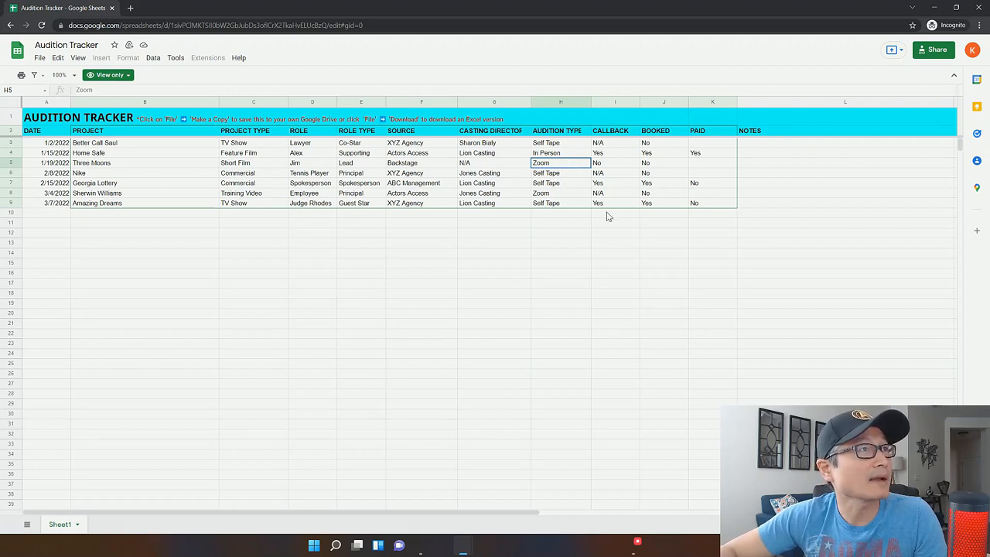
pyautogui.moveTo(661, 207)
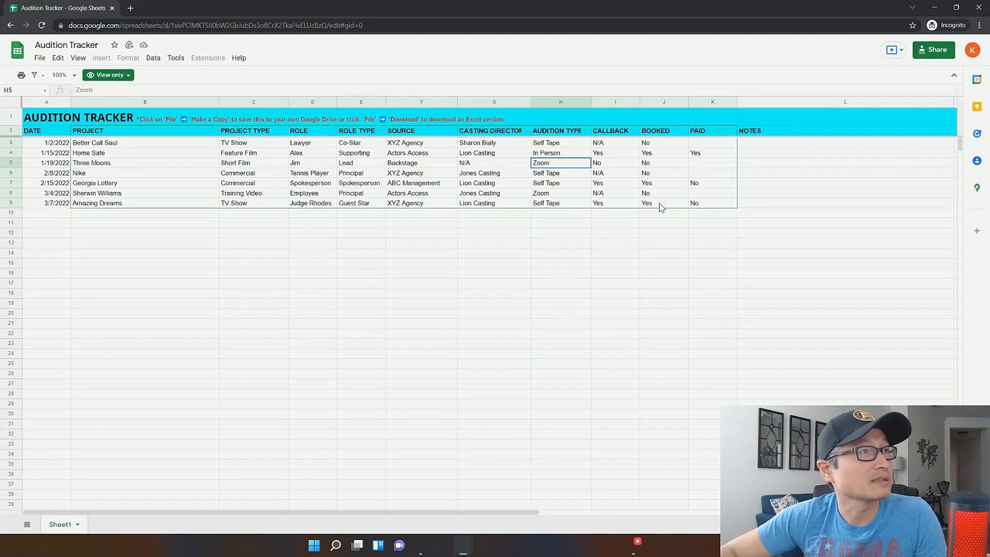
pyautogui.moveTo(707, 211)
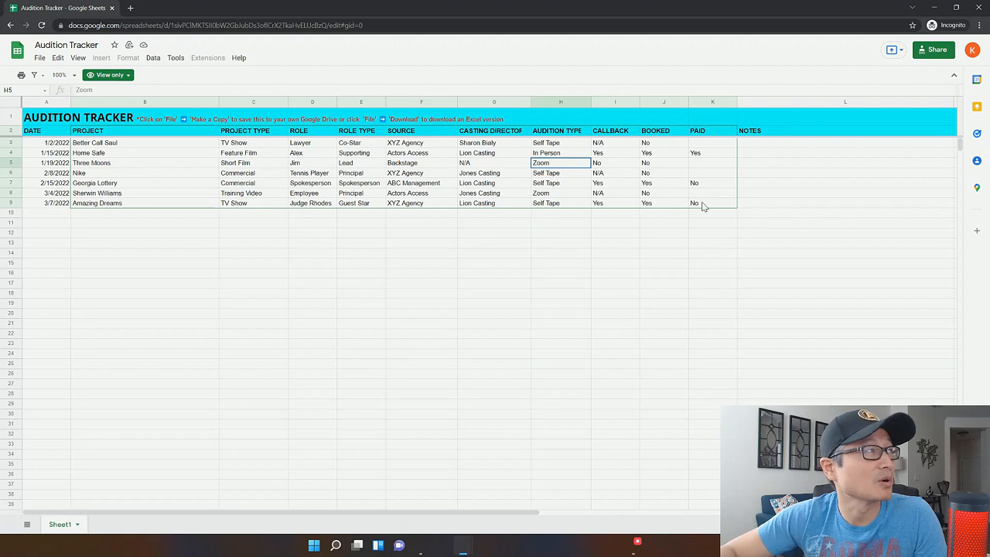
pyautogui.moveTo(880, 147)
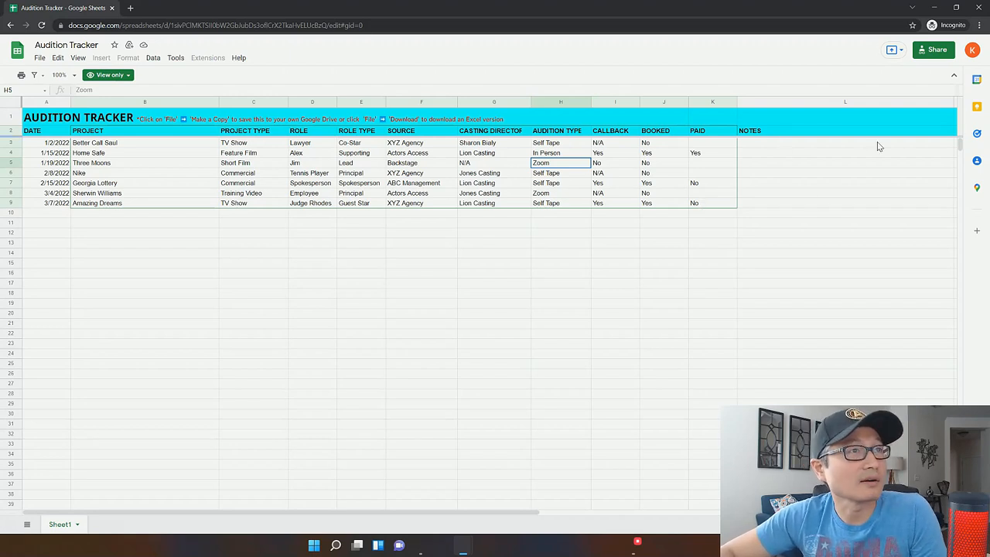
pyautogui.moveTo(766, 149)
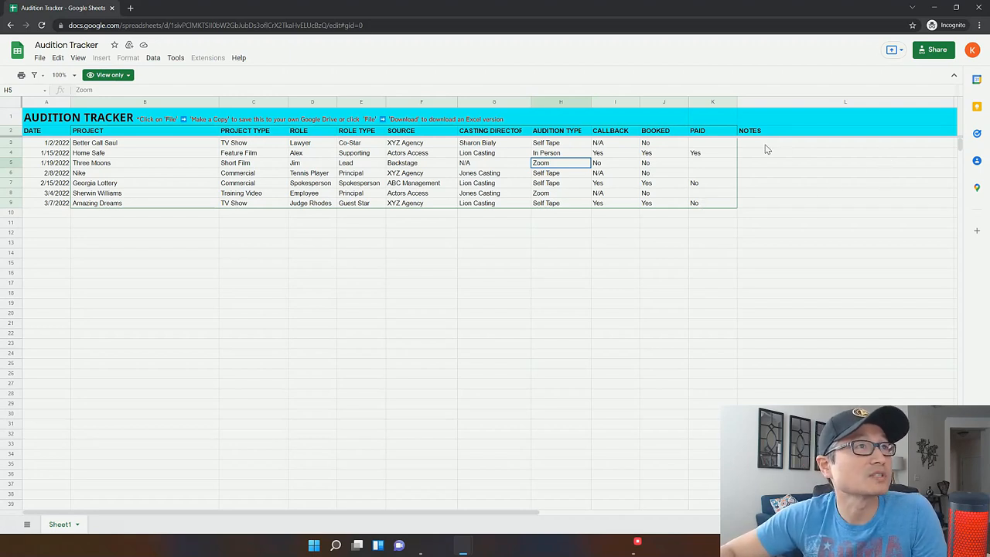
pyautogui.moveTo(684, 247)
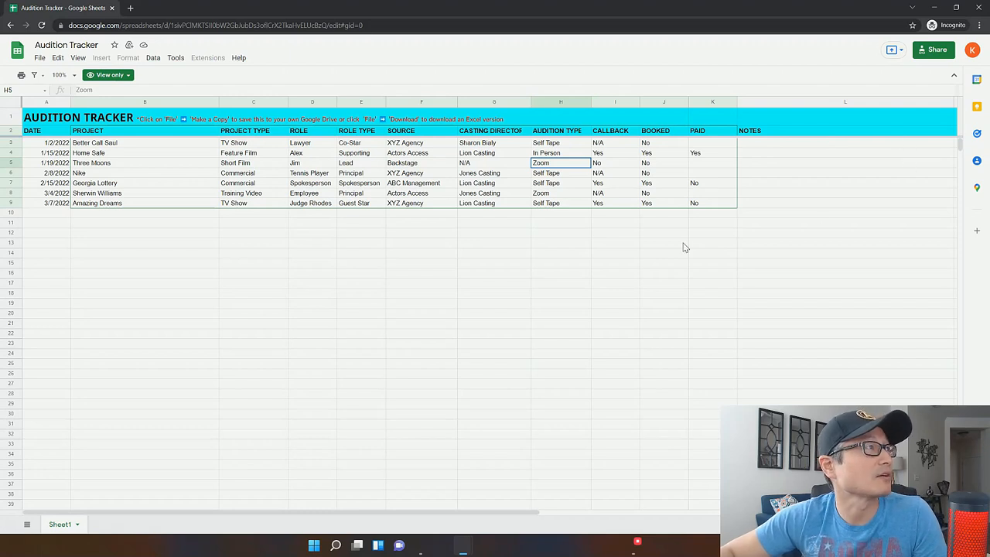
pyautogui.click(33, 130)
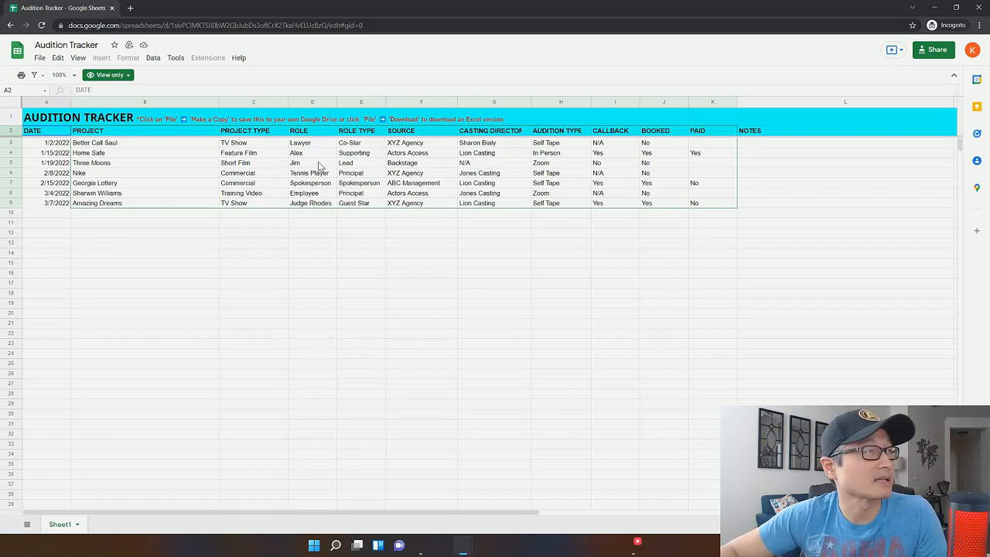
pyautogui.moveTo(760, 120)
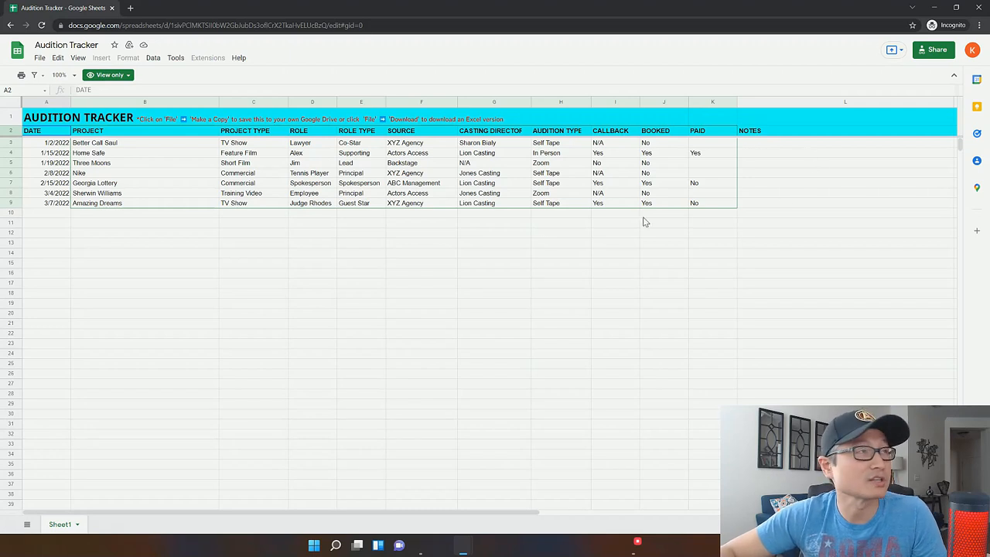
pyautogui.moveTo(248, 172)
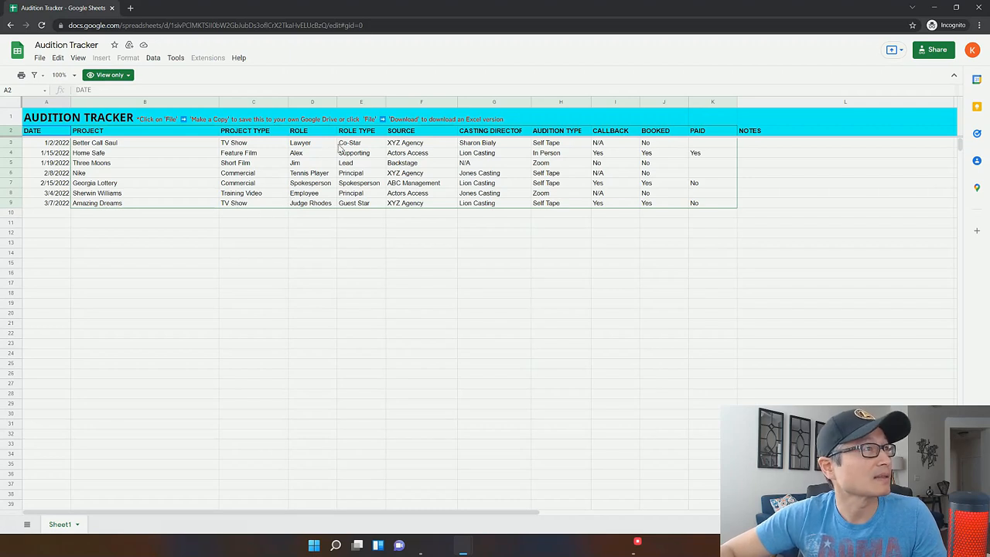
pyautogui.moveTo(478, 171)
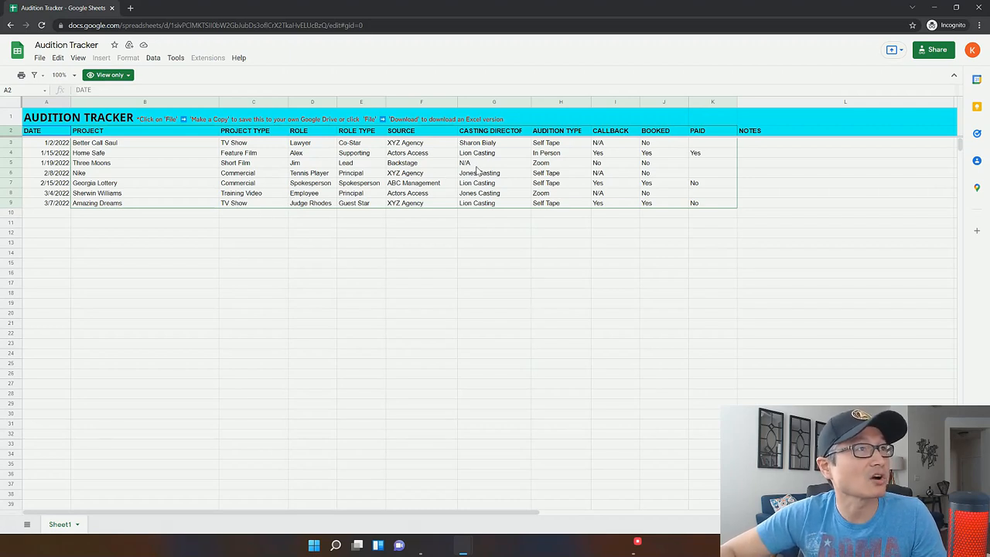
pyautogui.moveTo(529, 171)
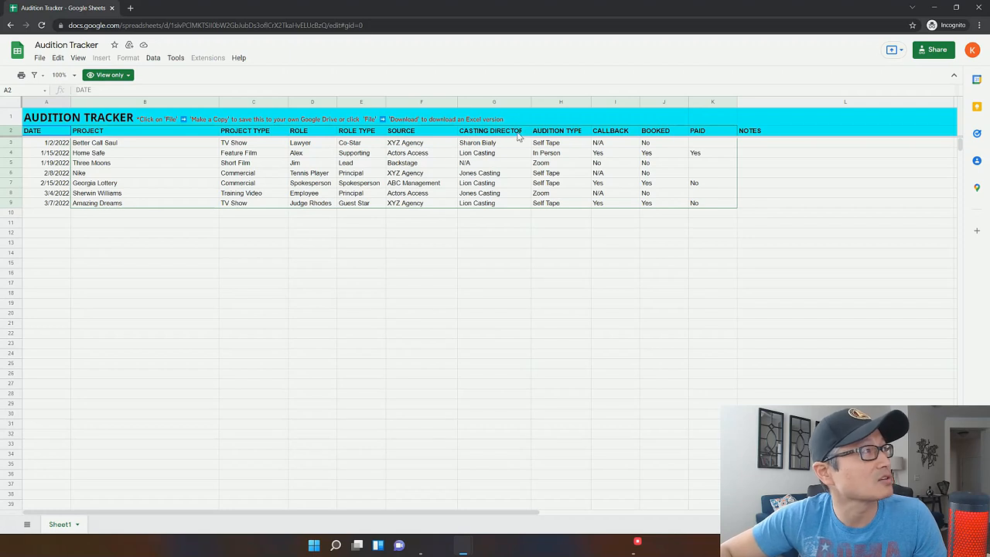
pyautogui.moveTo(40, 58)
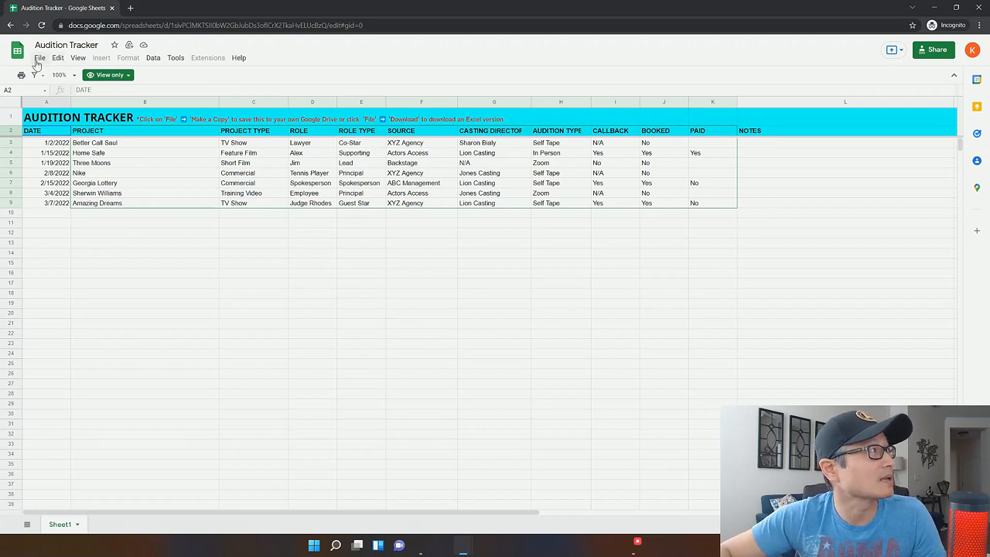
# Make a copy named 'Copy of Audition Tracker' saved to My Drive.
pyautogui.click(40, 58)
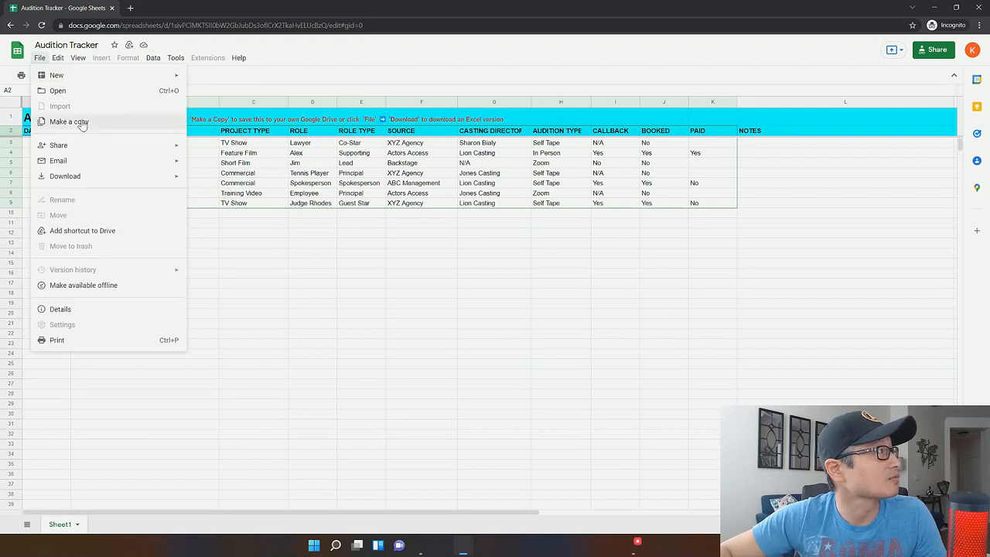
pyautogui.click(69, 121)
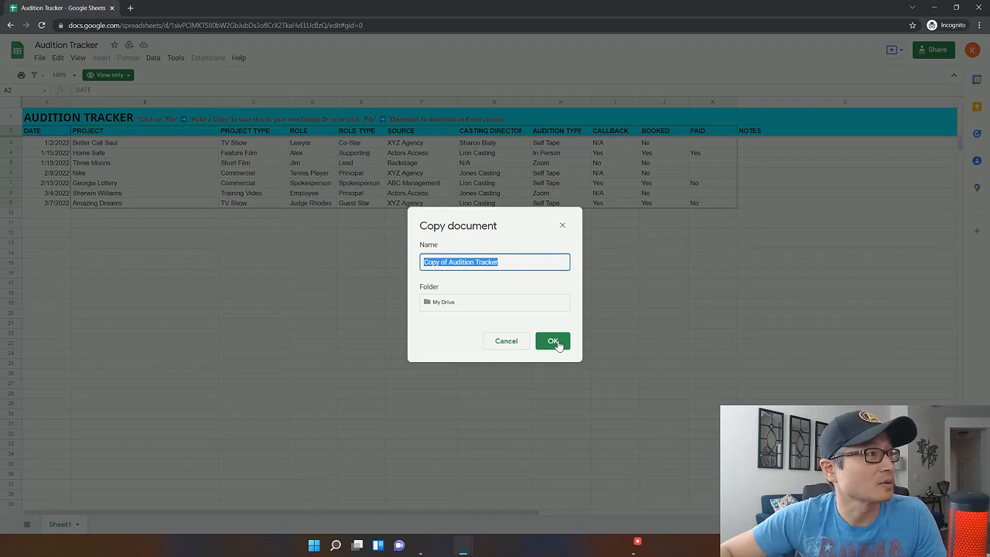
pyautogui.click(552, 342)
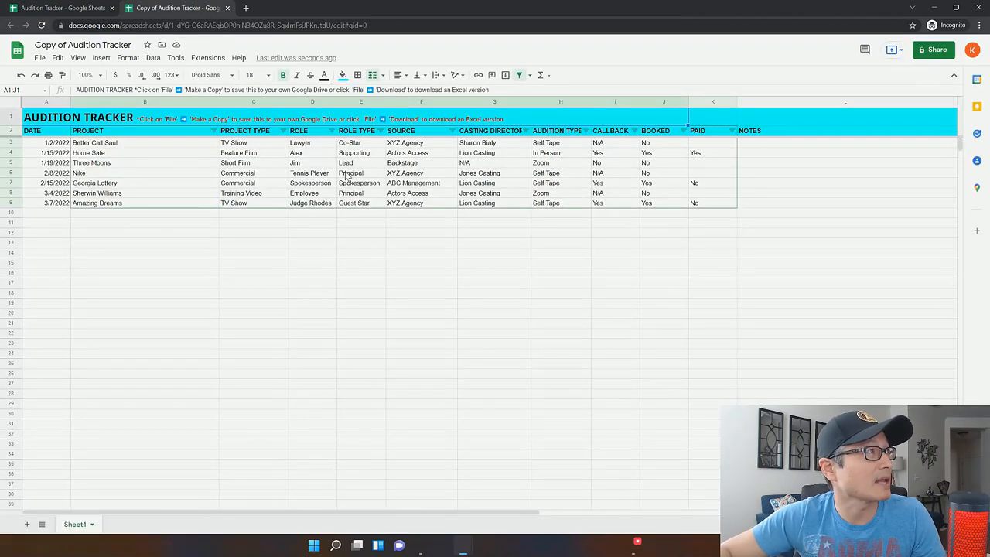
pyautogui.click(254, 173)
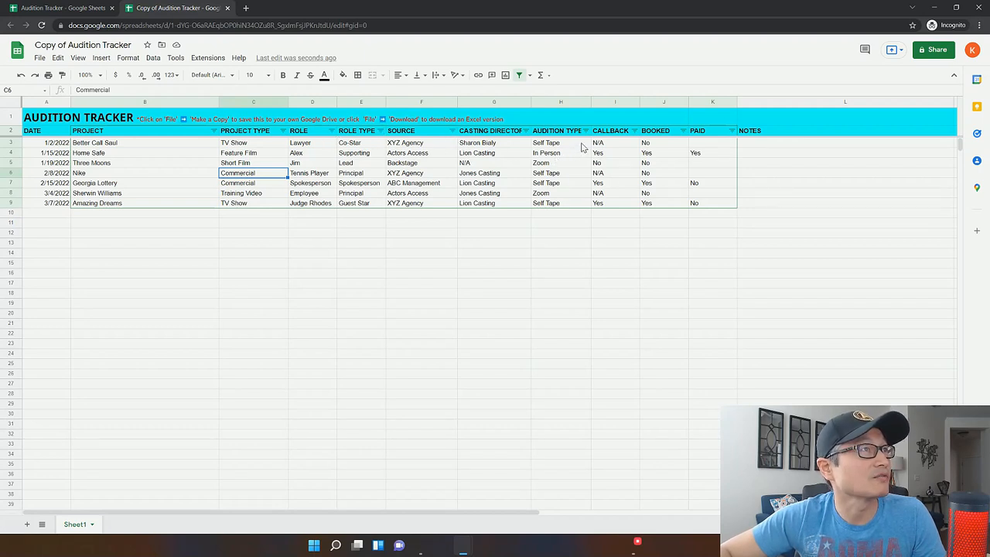
pyautogui.moveTo(624, 195)
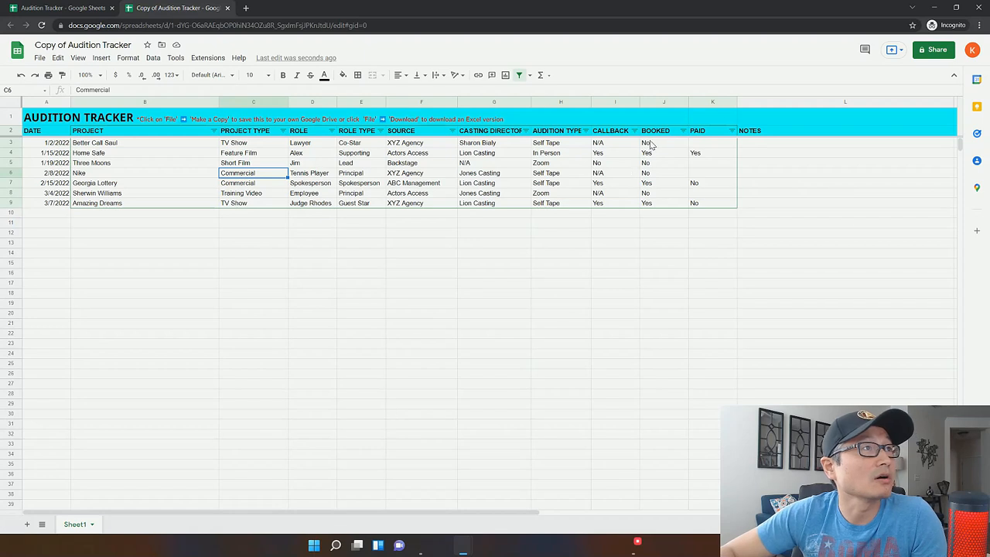
pyautogui.moveTo(673, 169)
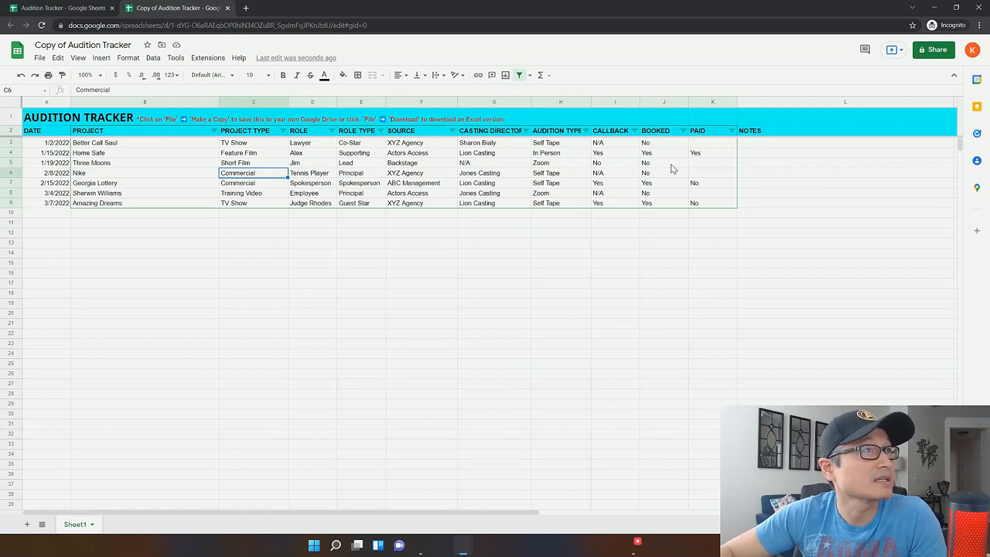
# Filter BOOKED to keep only Yes, showing Home Safe, Georgia Lottery and Amazing Dreams.
pyautogui.click(682, 130)
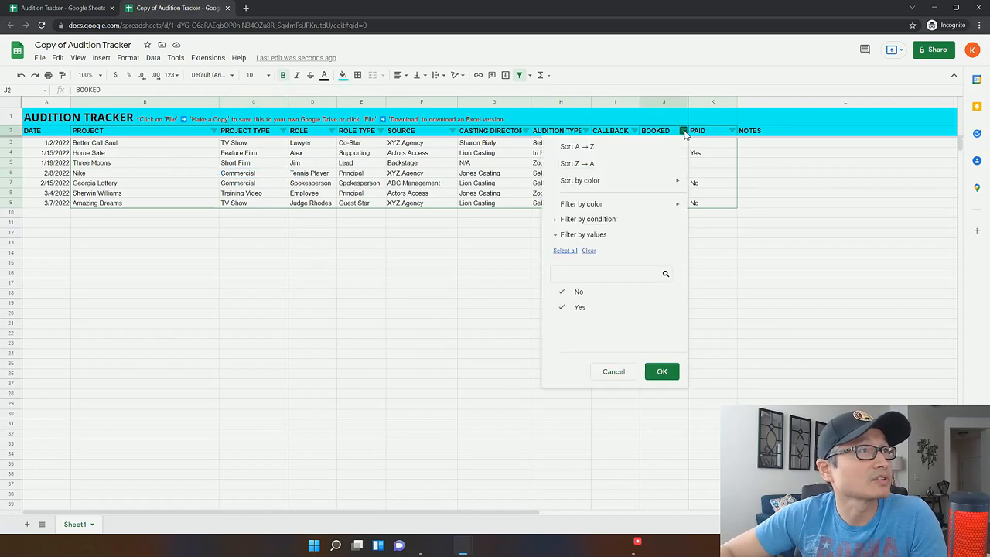
pyautogui.click(562, 307)
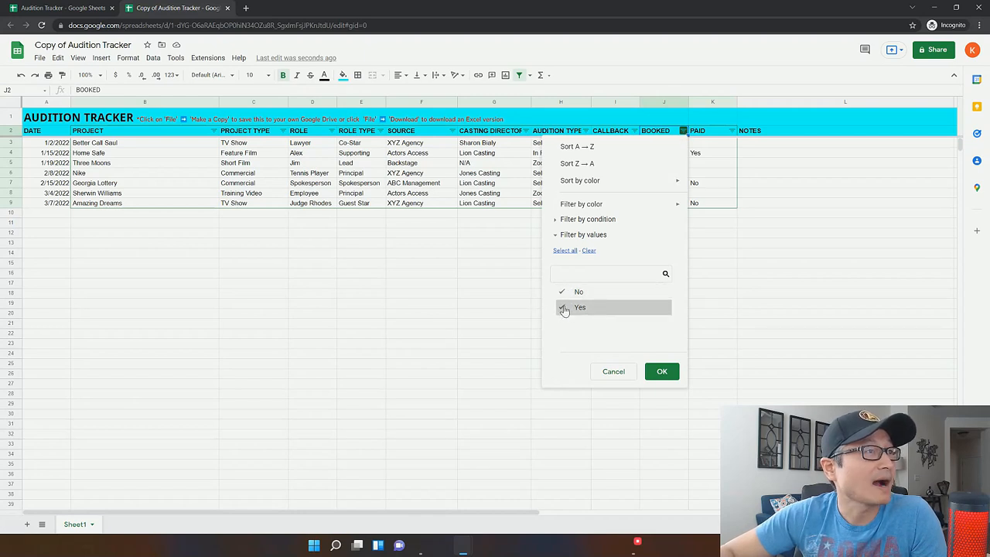
pyautogui.click(579, 307)
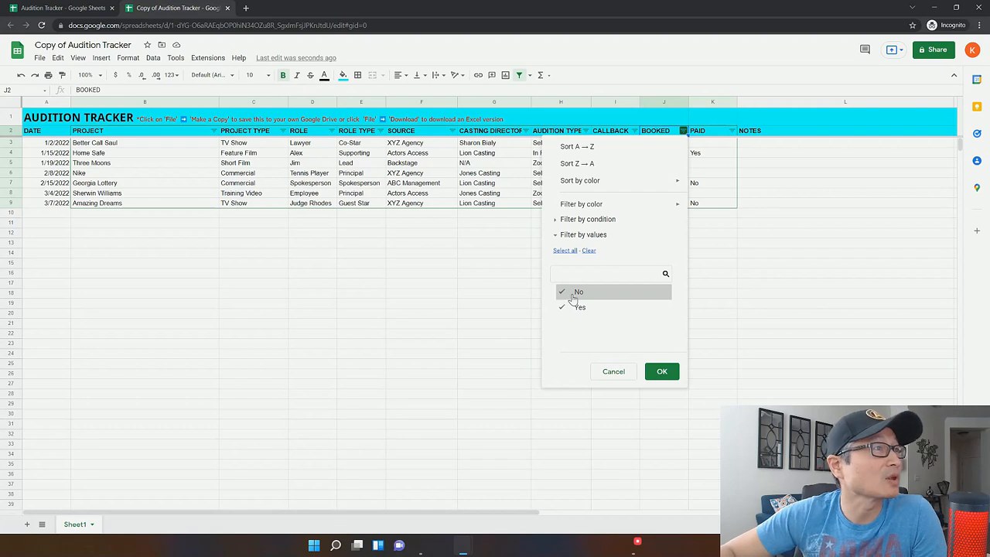
pyautogui.click(562, 291)
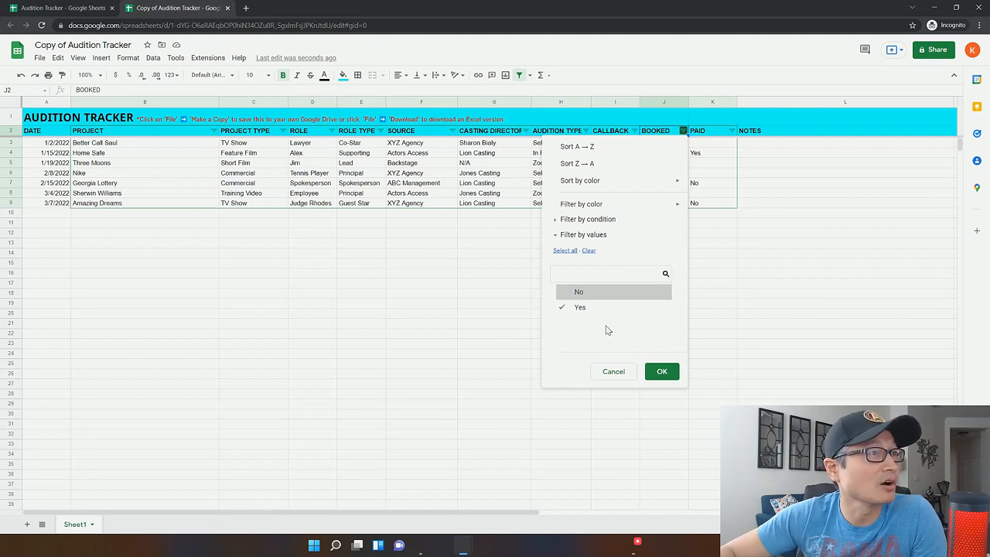
pyautogui.click(661, 372)
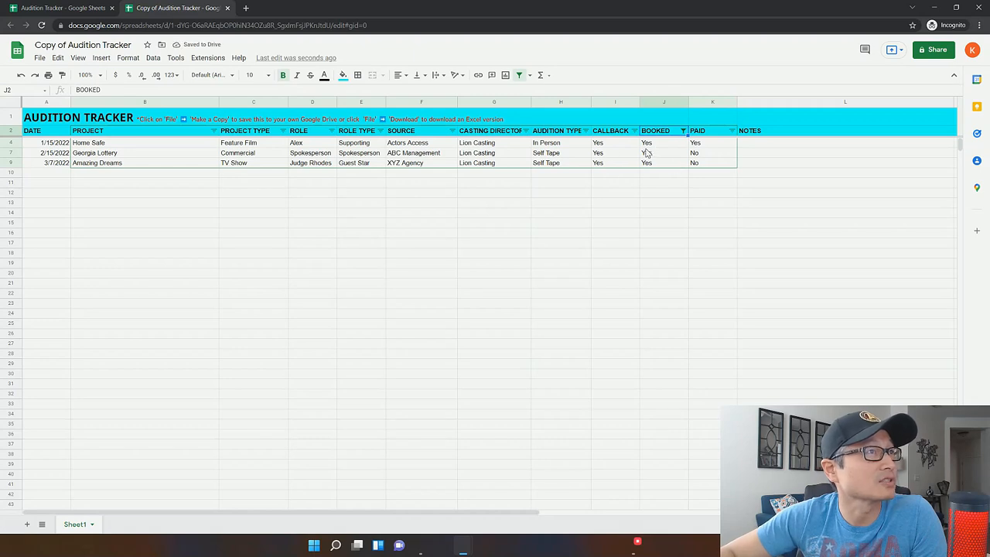
pyautogui.moveTo(486, 194)
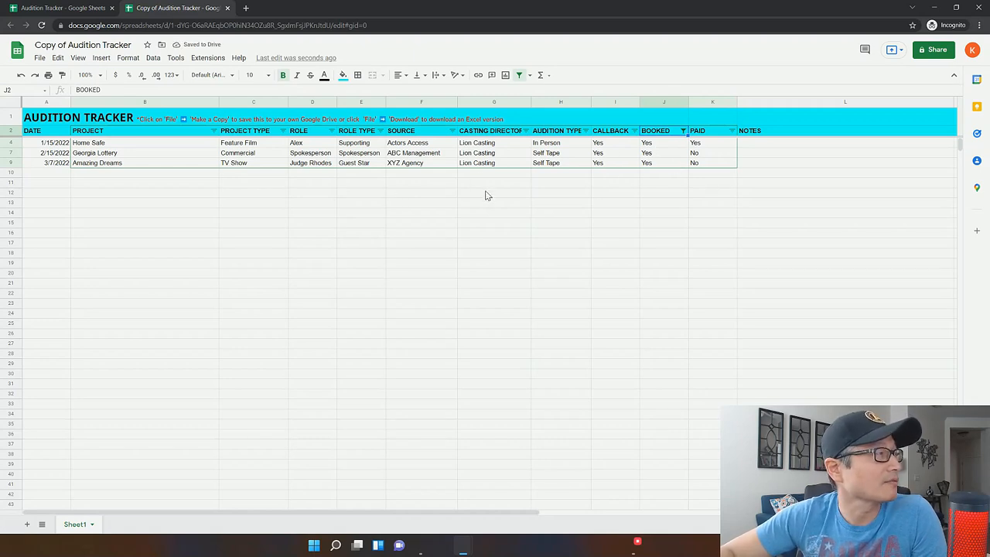
pyautogui.moveTo(489, 232)
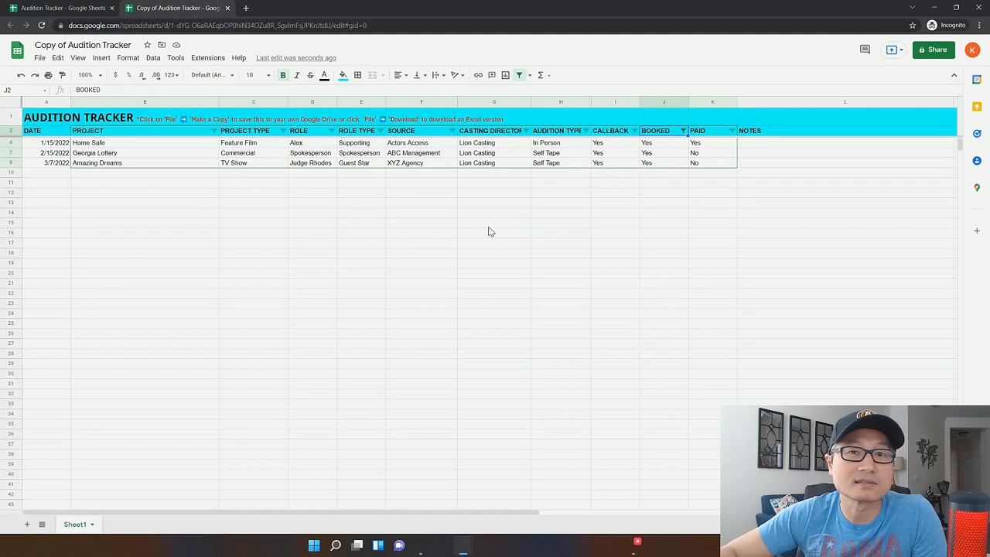
pyautogui.moveTo(626, 179)
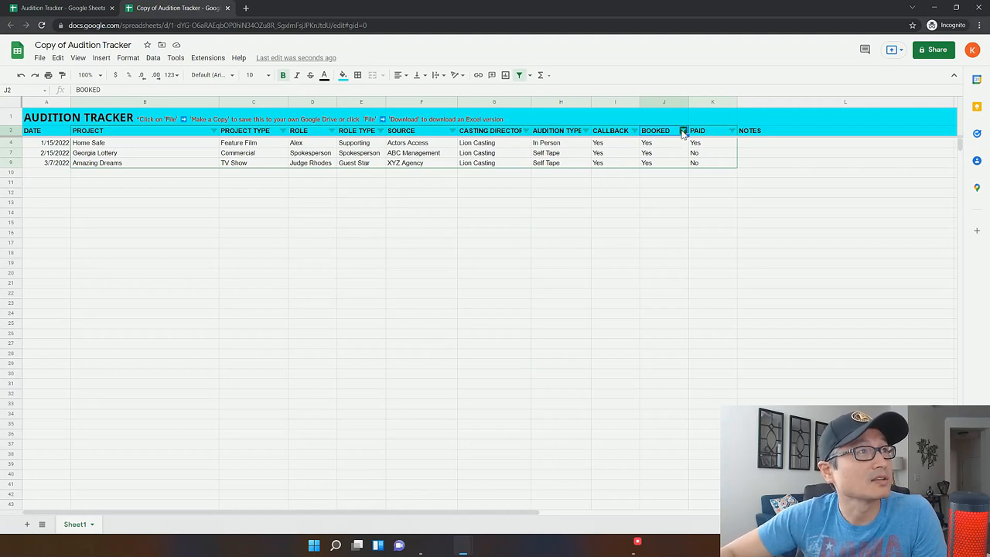
# Set the BOOKED filter to Select all, bringing back six auditions.
pyautogui.click(682, 130)
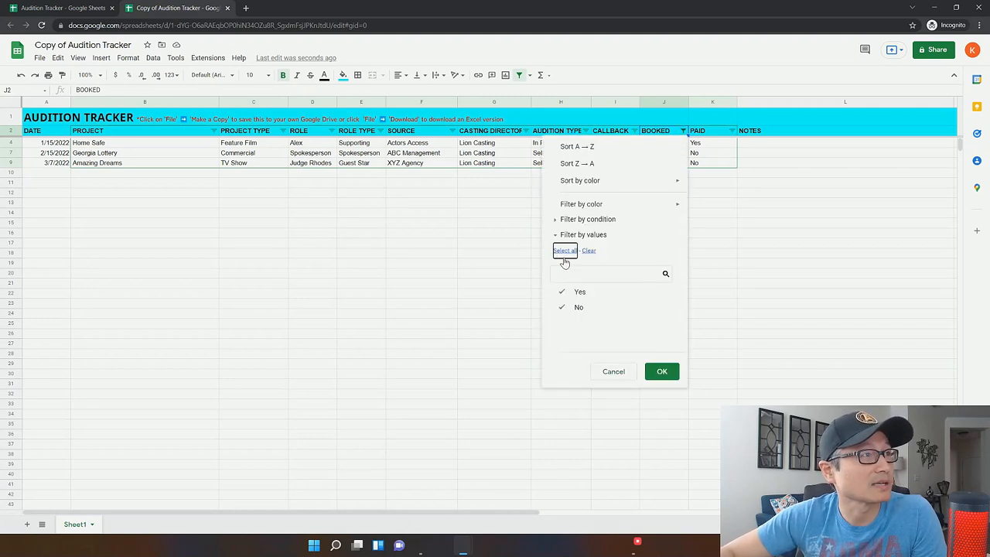
pyautogui.click(661, 372)
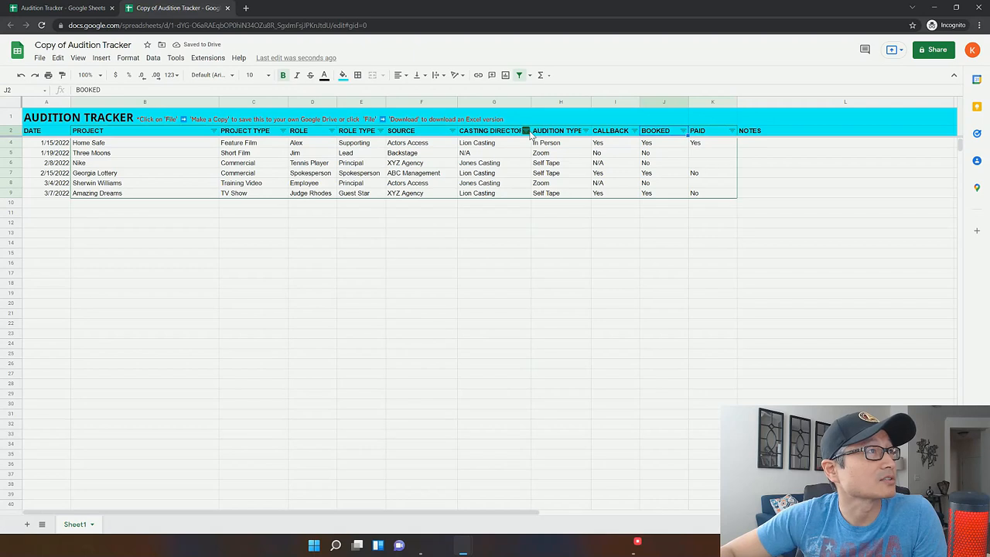
# Limit the CASTING DIRECTOR filter to Lion Casting only.
pyautogui.click(526, 130)
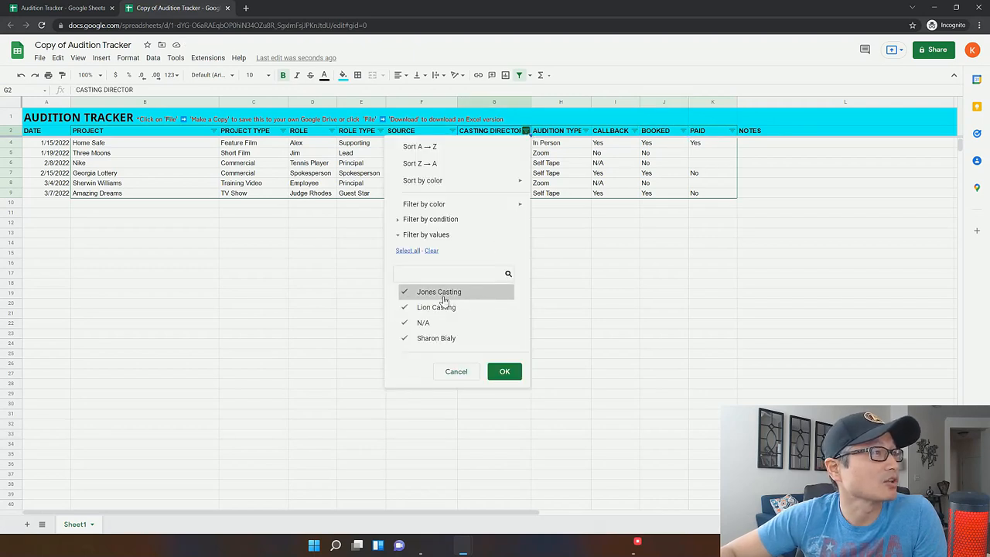
pyautogui.click(439, 291)
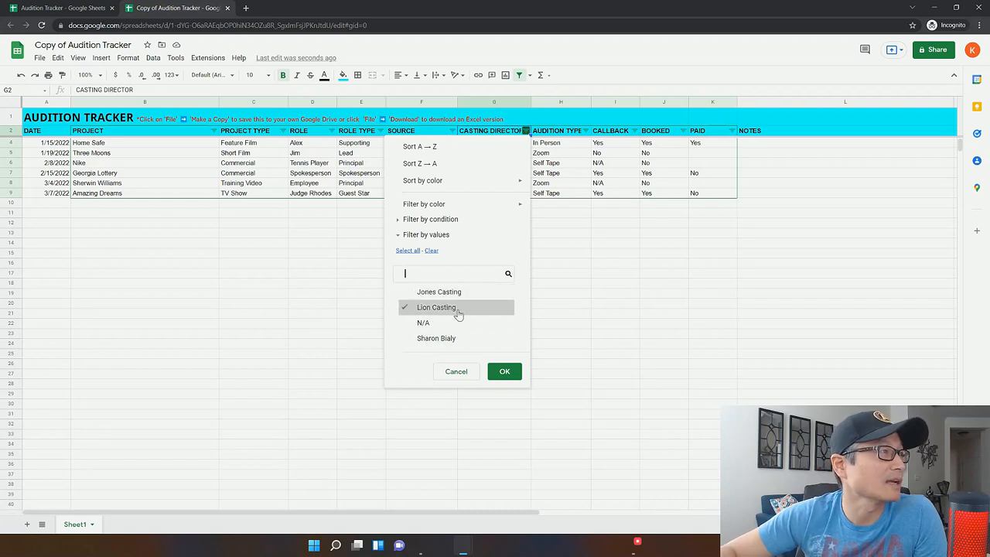
pyautogui.click(505, 372)
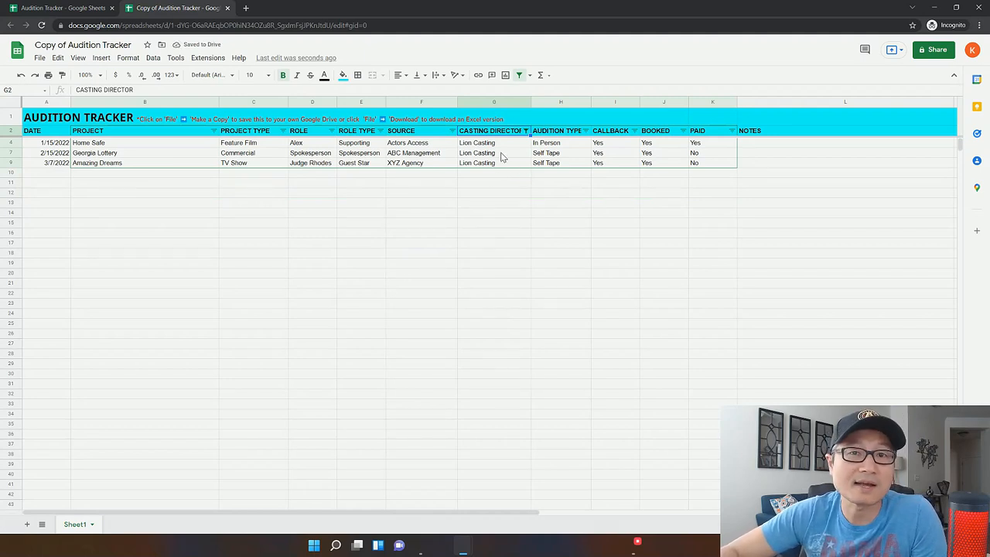
pyautogui.moveTo(507, 158)
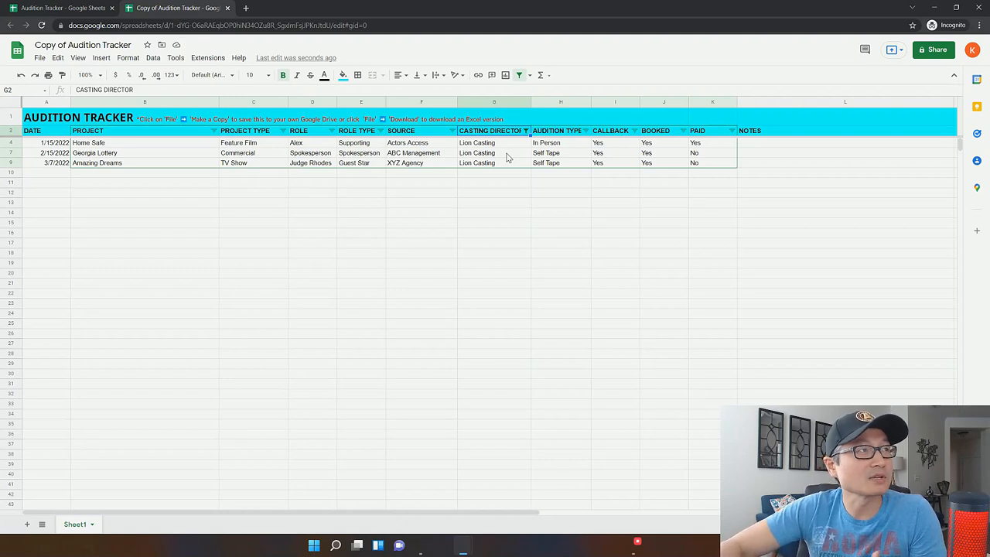